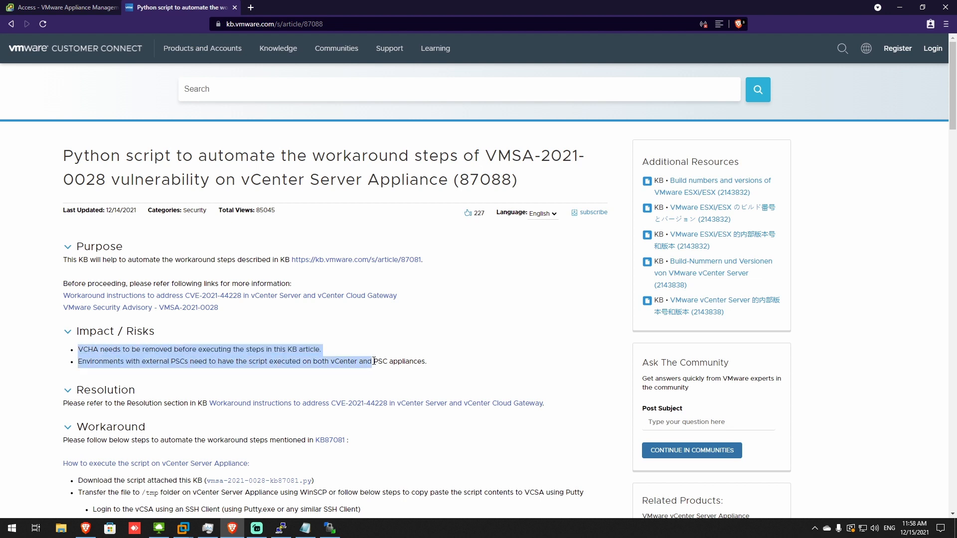
# Read through the KB 87088 article's Impact / Risks section on the workaround script.
pyautogui.click(431, 363)
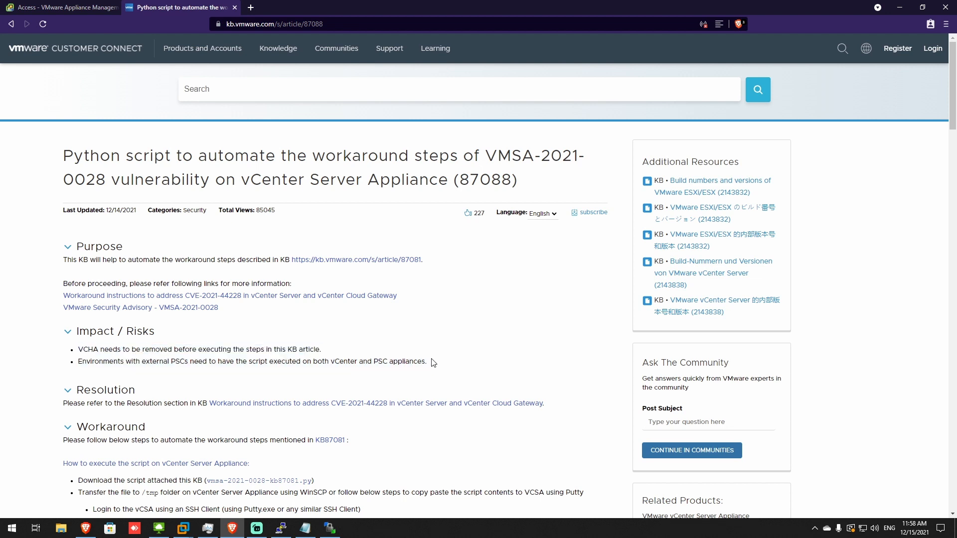
pyautogui.moveTo(435, 371)
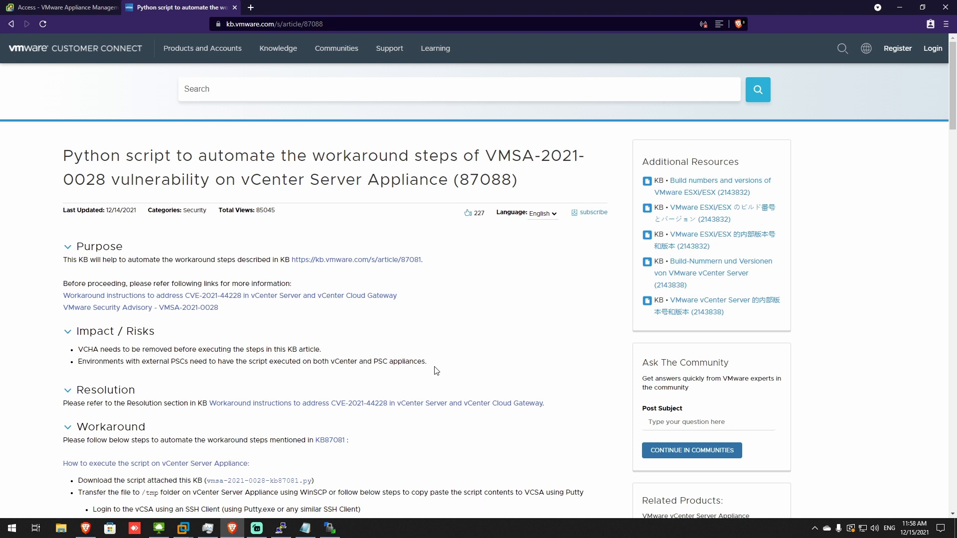
pyautogui.moveTo(93, 351)
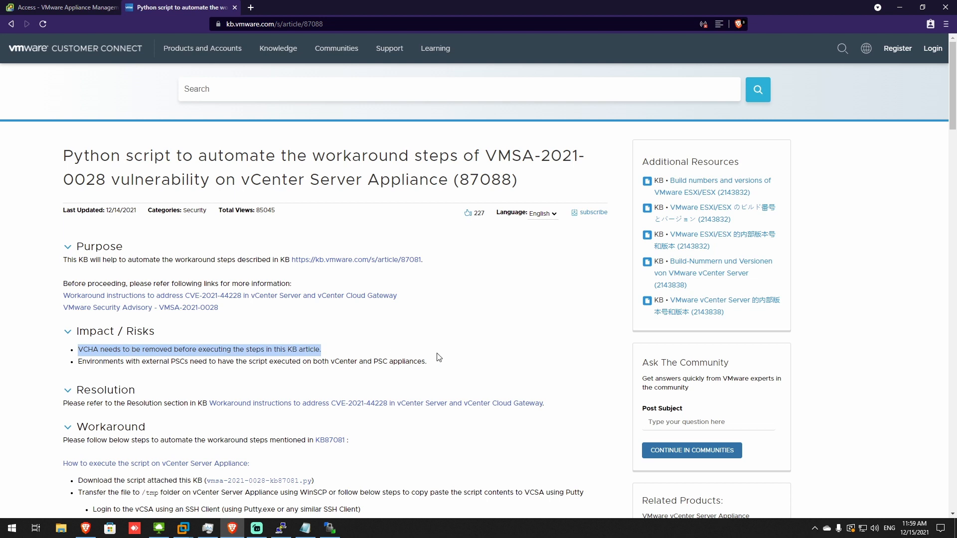
pyautogui.click(434, 367)
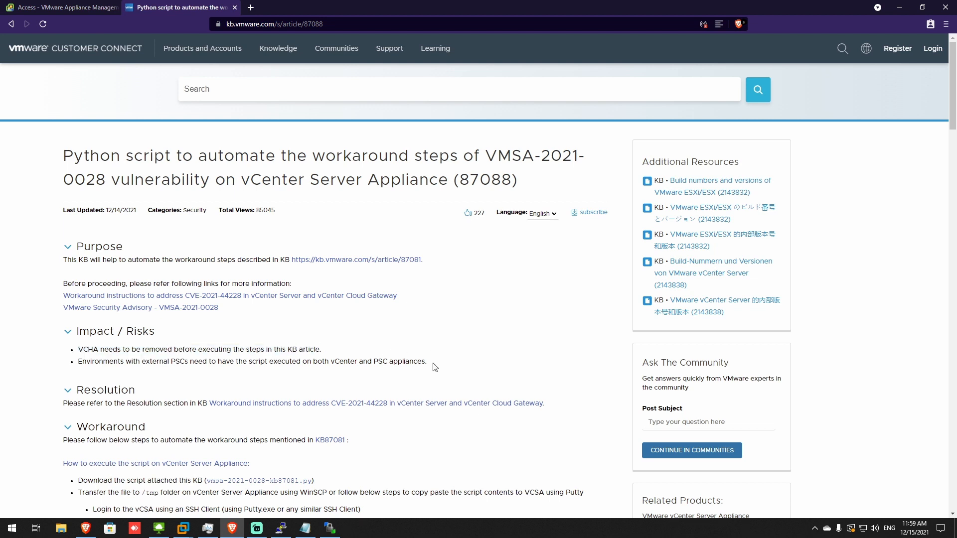
pyautogui.click(271, 24)
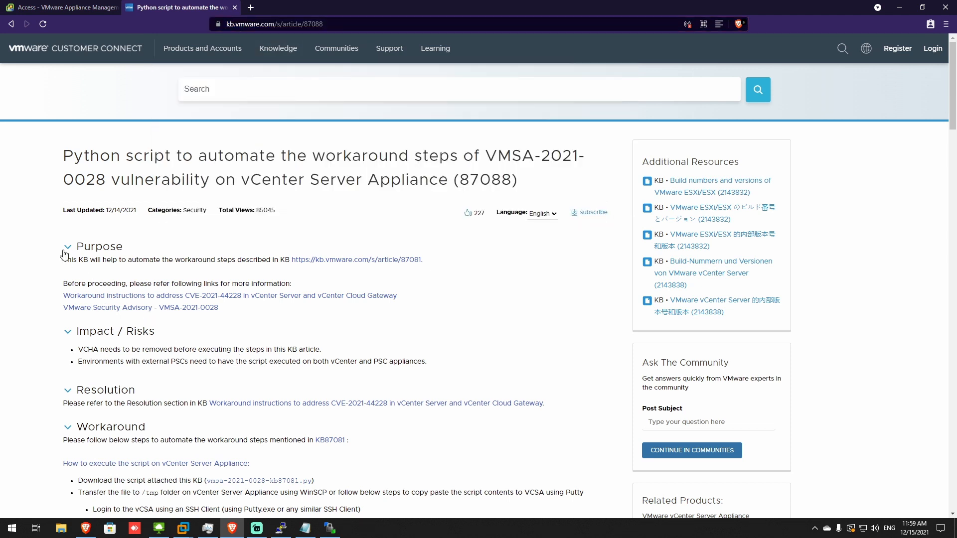
pyautogui.moveTo(215, 391)
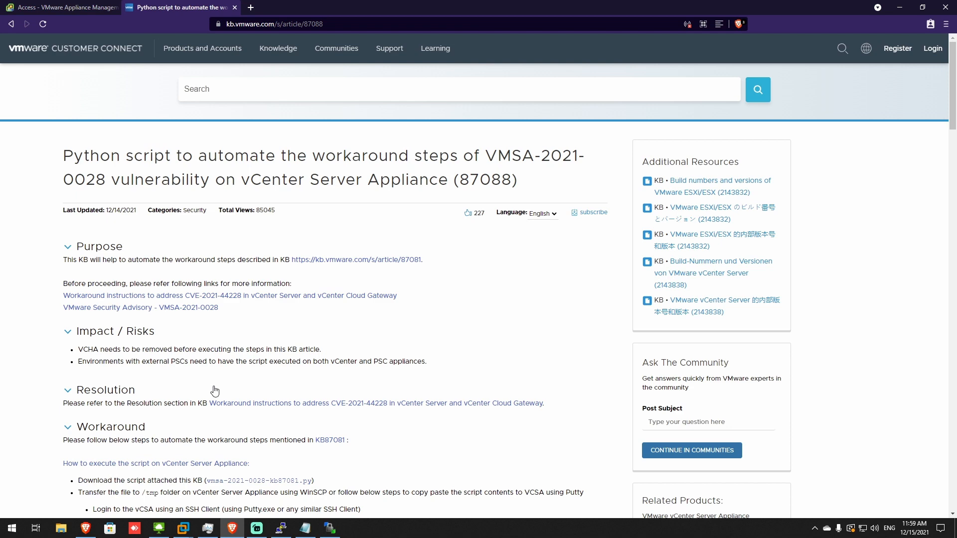
pyautogui.scroll(-3)
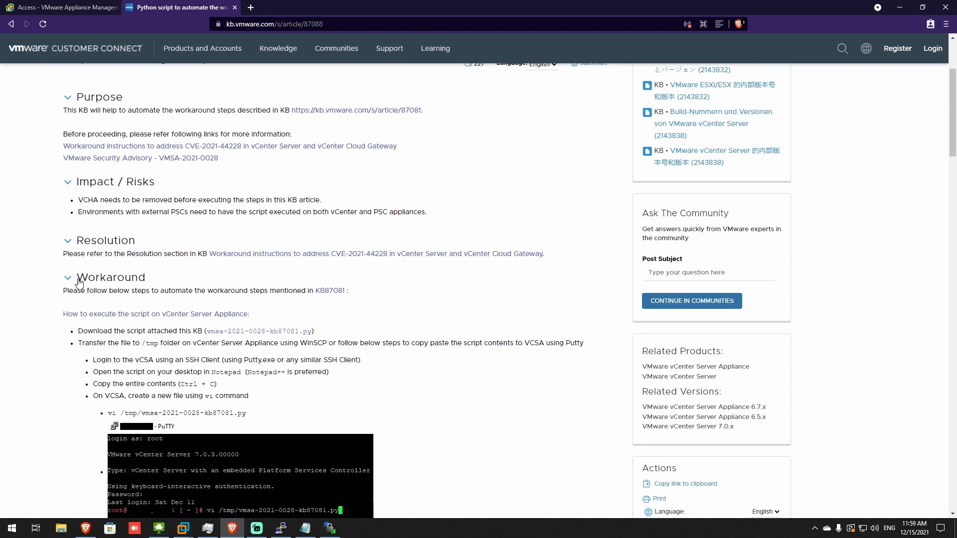
# Collapse the article's Workaround section and browse the Related Information sample output.
pyautogui.click(68, 281)
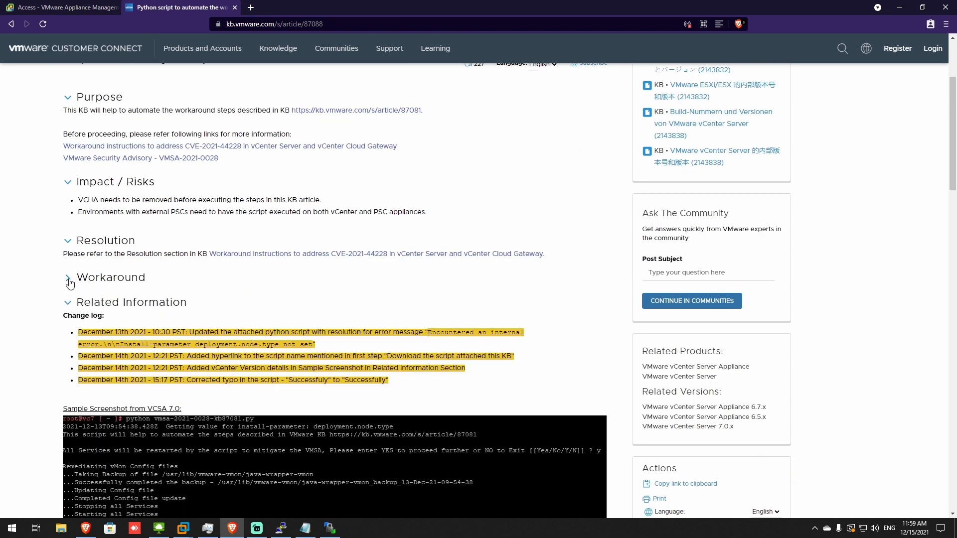
pyautogui.click(68, 278)
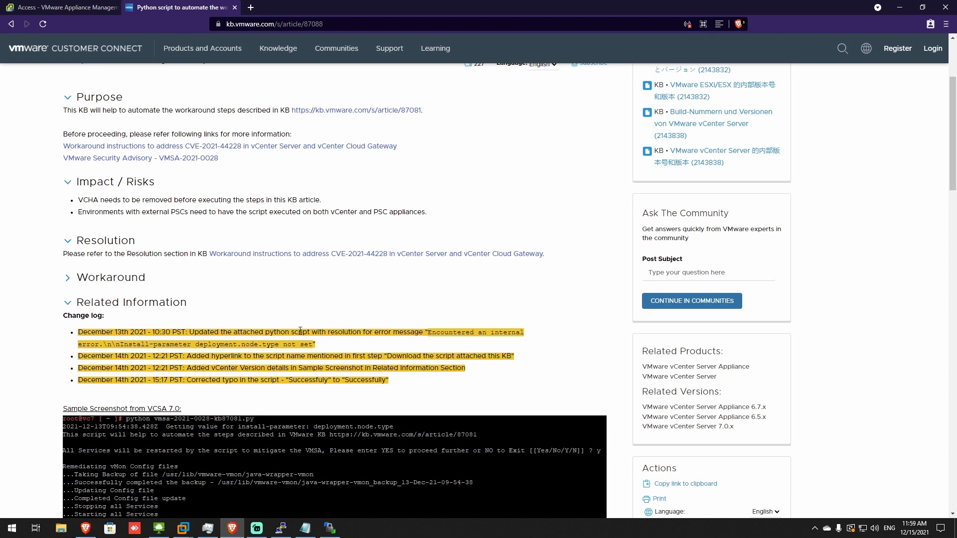
pyautogui.scroll(-3)
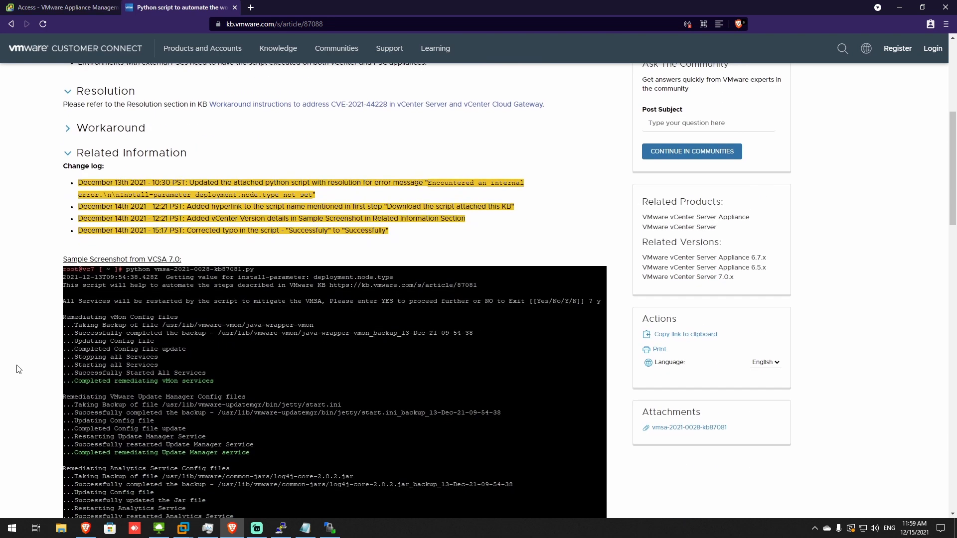
pyautogui.scroll(-3)
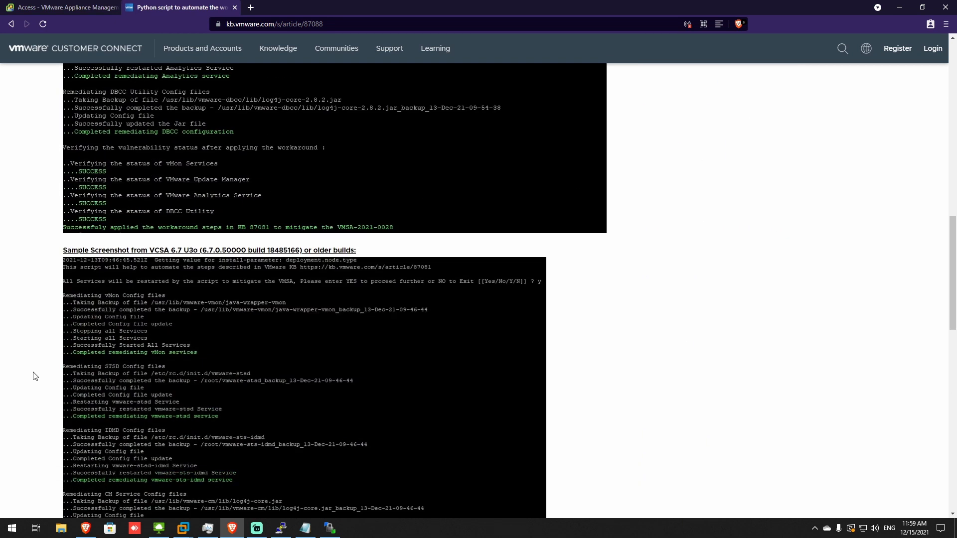
pyautogui.scroll(3)
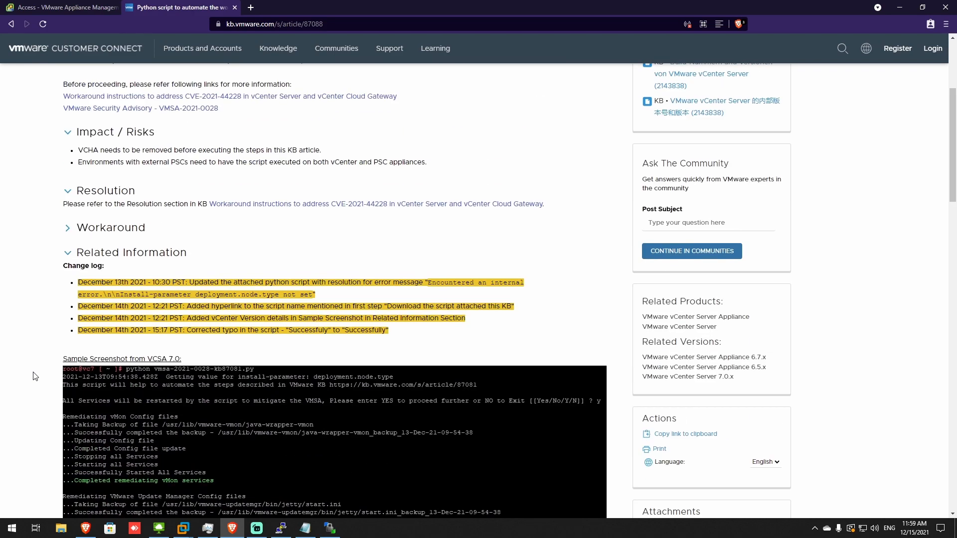
pyautogui.scroll(3)
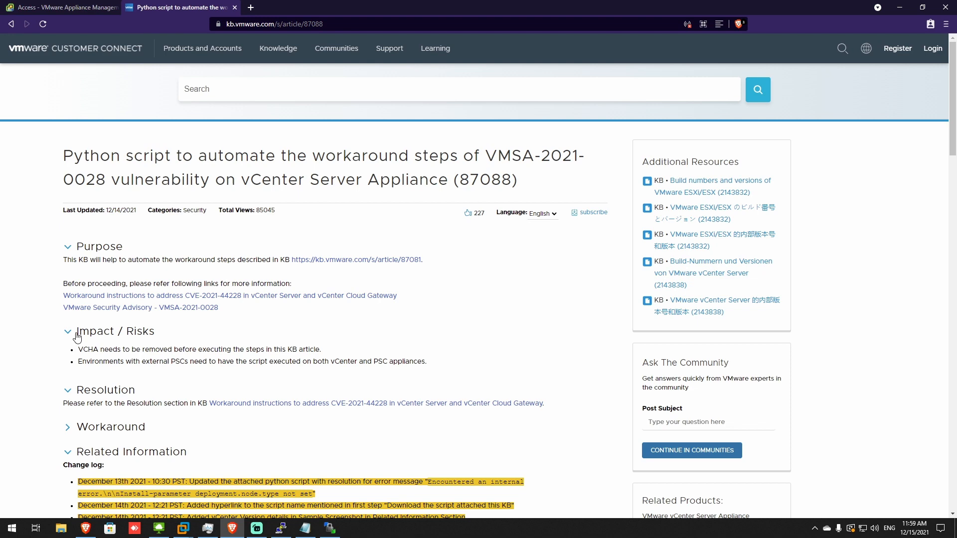
pyautogui.moveTo(342, 395)
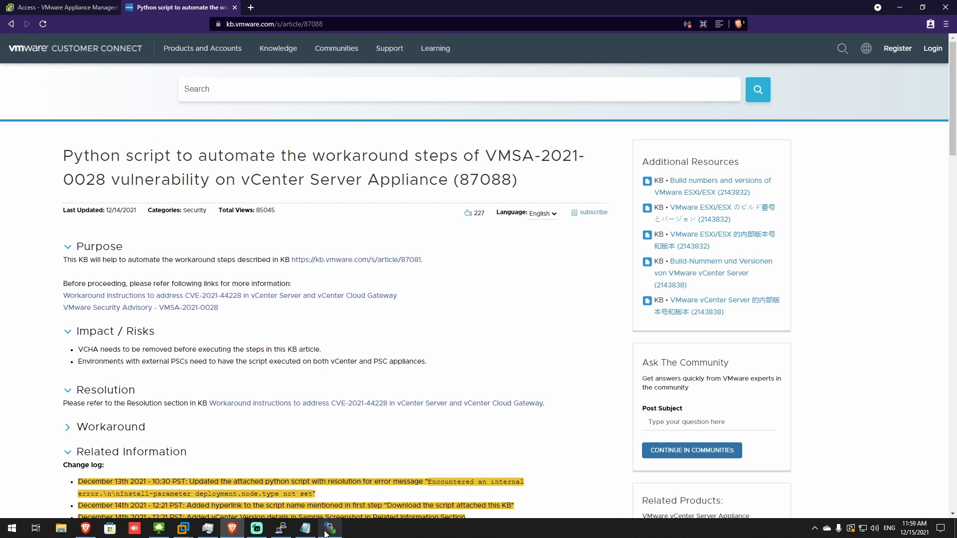
pyautogui.click(330, 528)
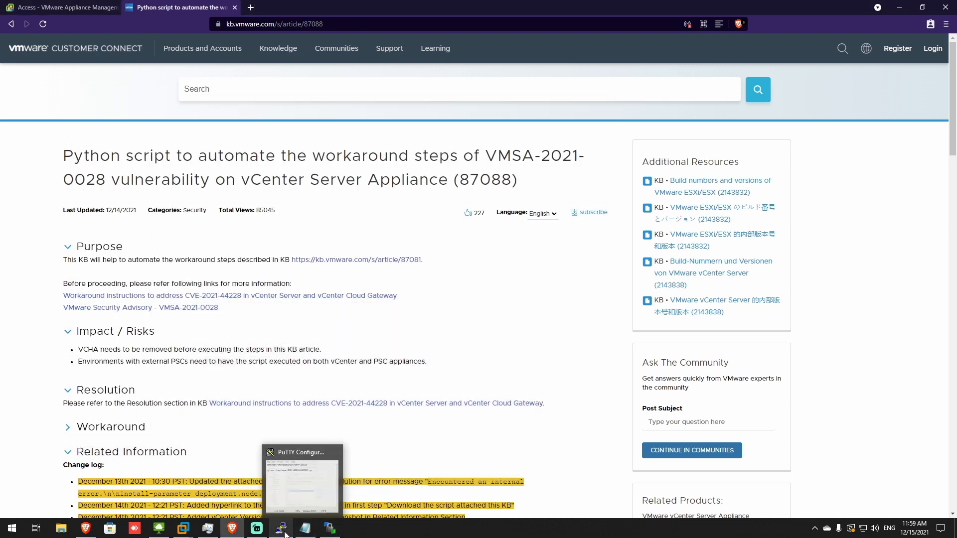
pyautogui.click(280, 529)
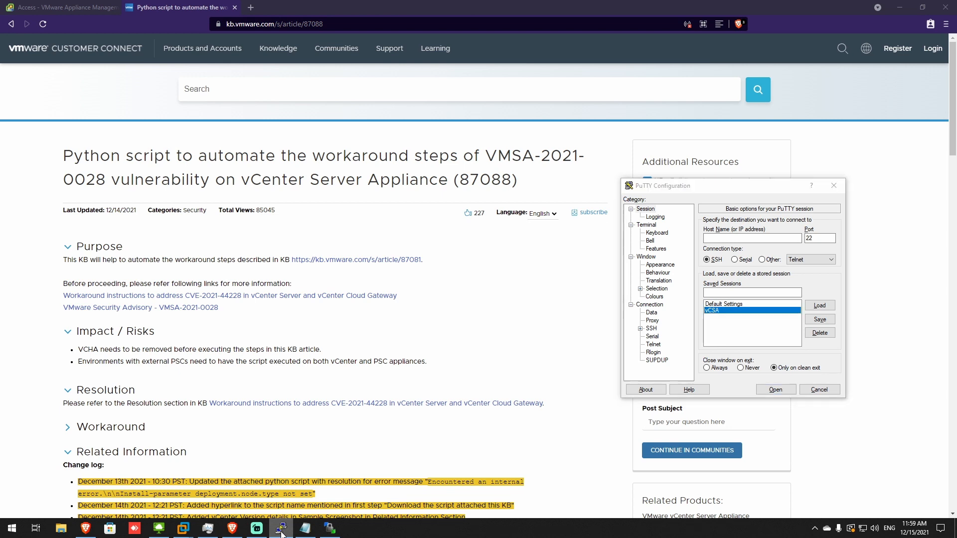
pyautogui.moveTo(245, 426)
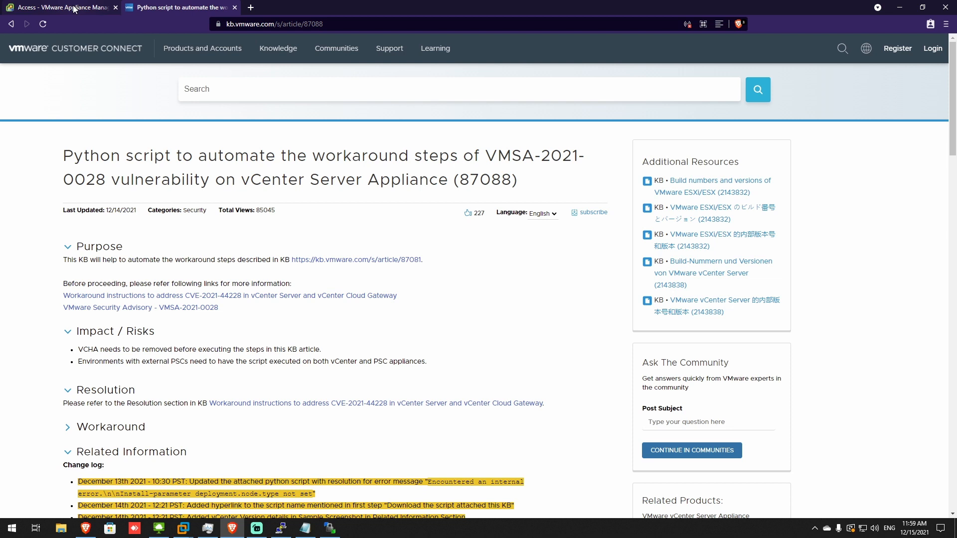
# View the appliance's Access page and its Edit Access Settings showing SSH and Bash Shell enabled.
pyautogui.click(60, 7)
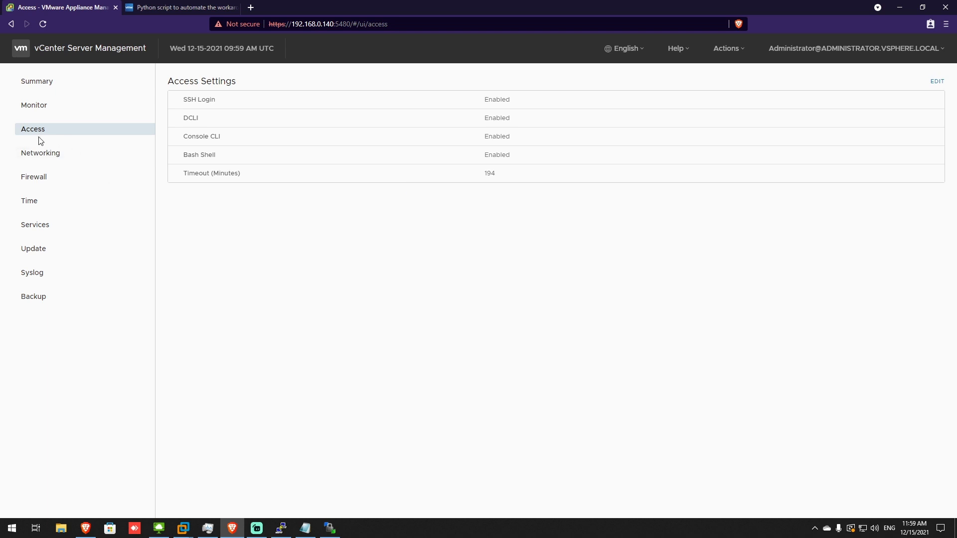
pyautogui.moveTo(938, 80)
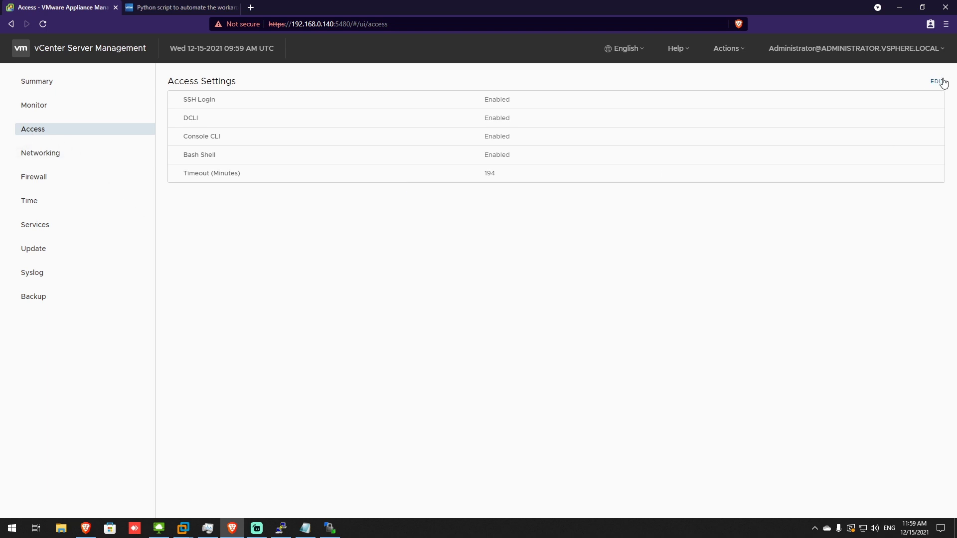
pyautogui.click(939, 81)
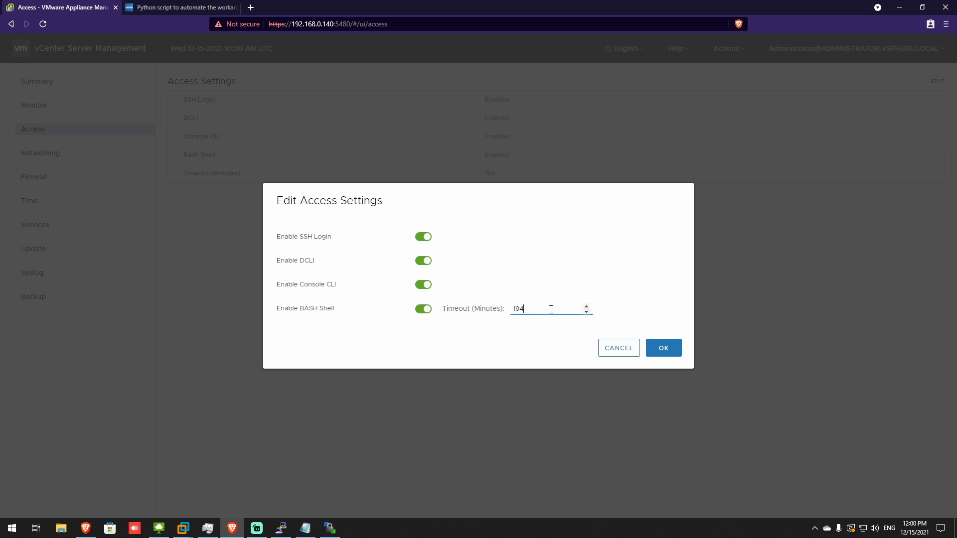
pyautogui.moveTo(618, 348)
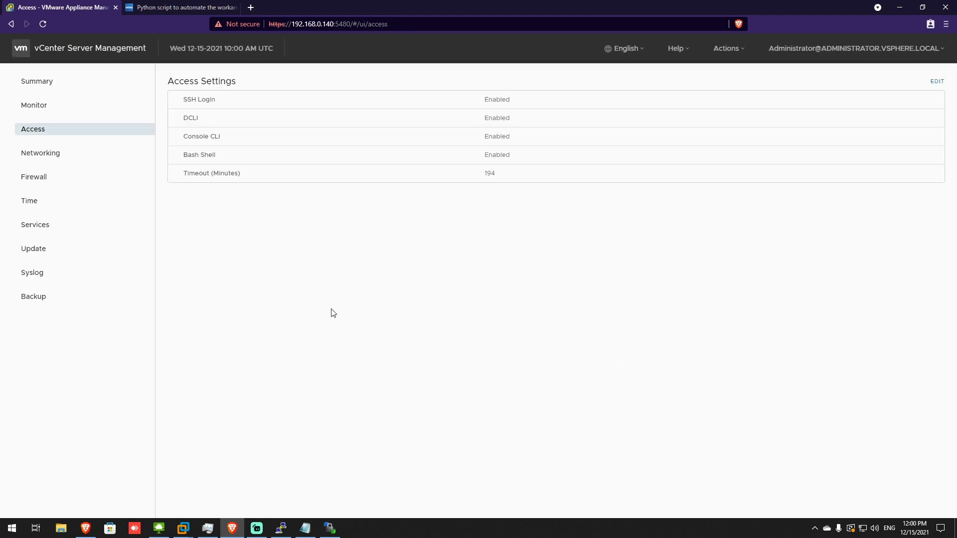
pyautogui.click(181, 7)
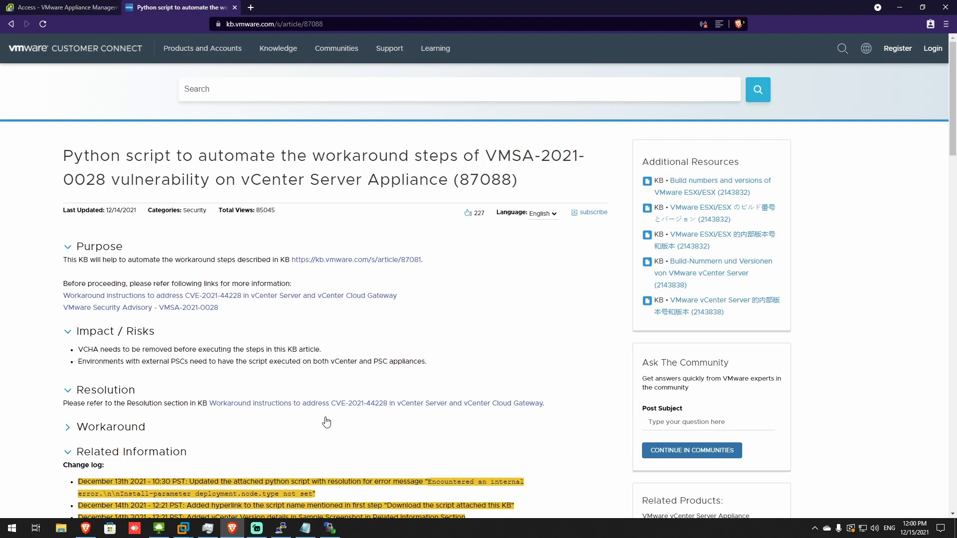
pyautogui.scroll(-3)
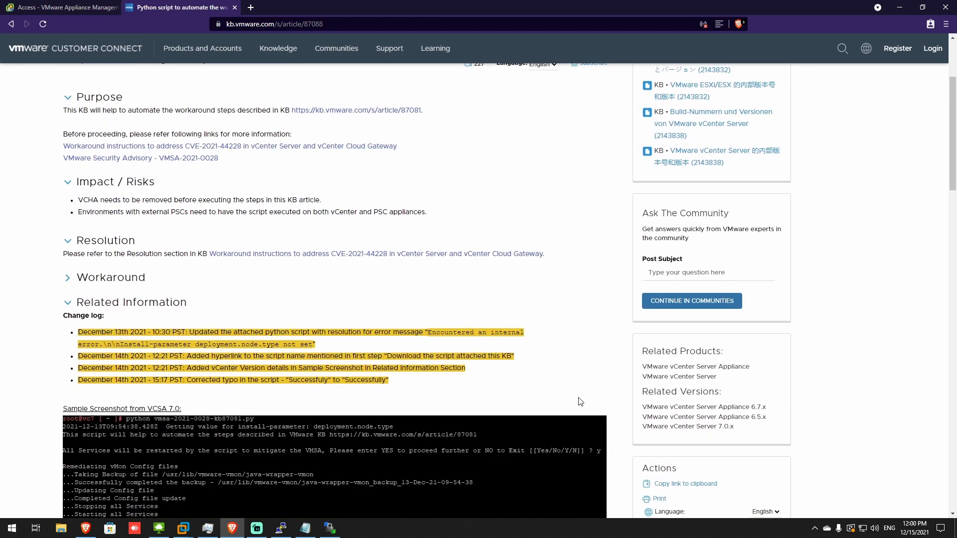
pyautogui.scroll(-3)
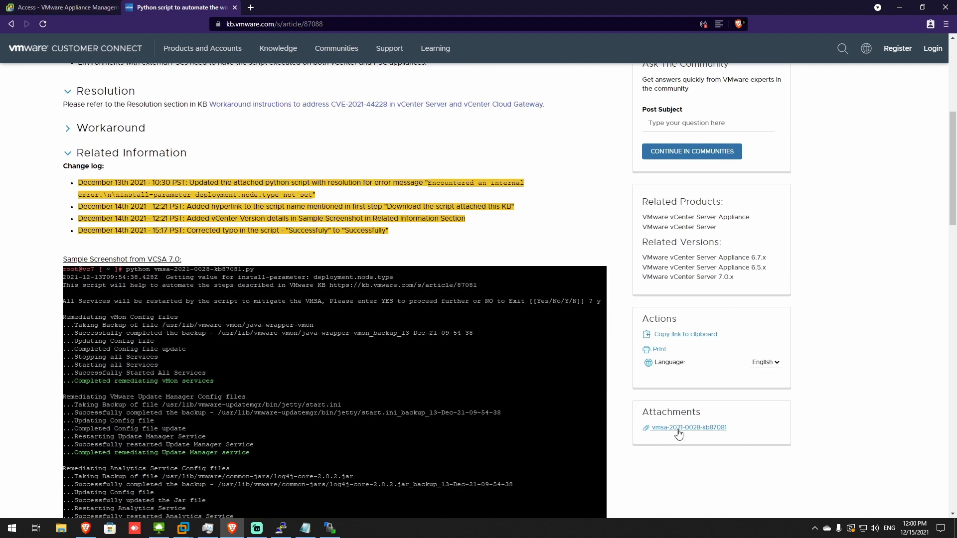
pyautogui.moveTo(695, 431)
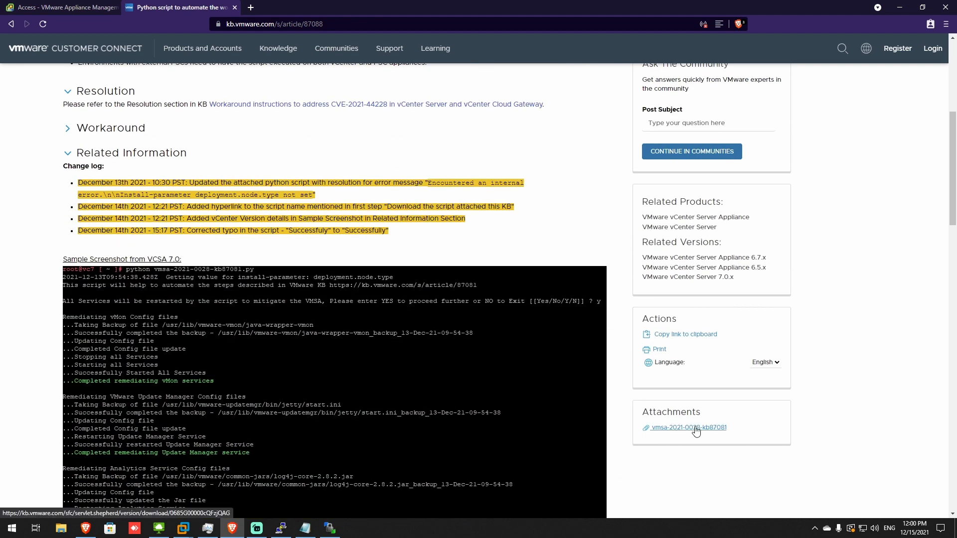
pyautogui.moveTo(689, 428)
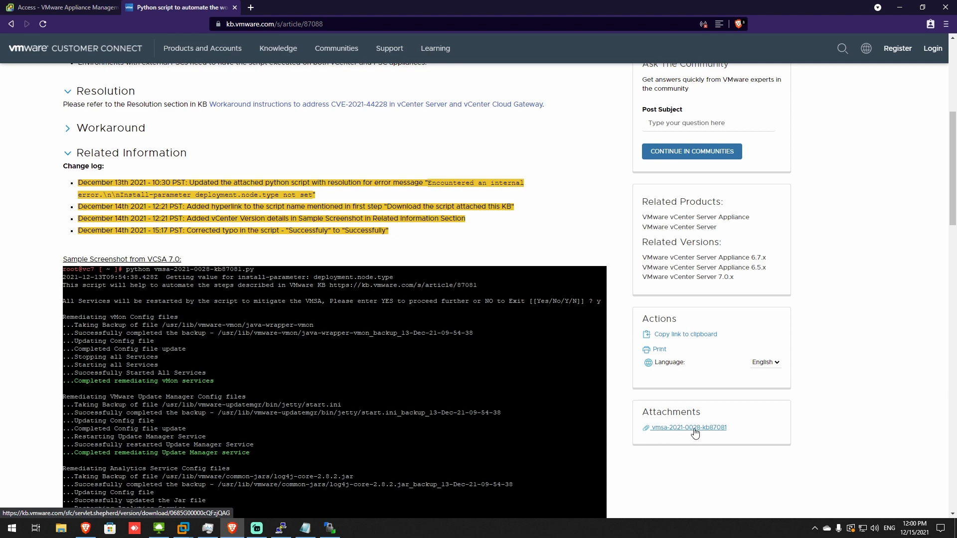
pyautogui.moveTo(266, 194)
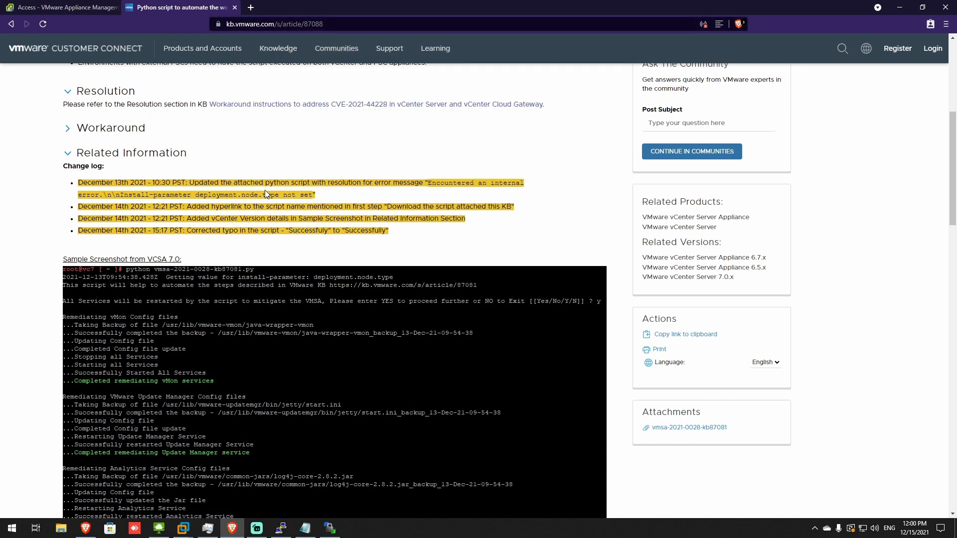
pyautogui.scroll(3)
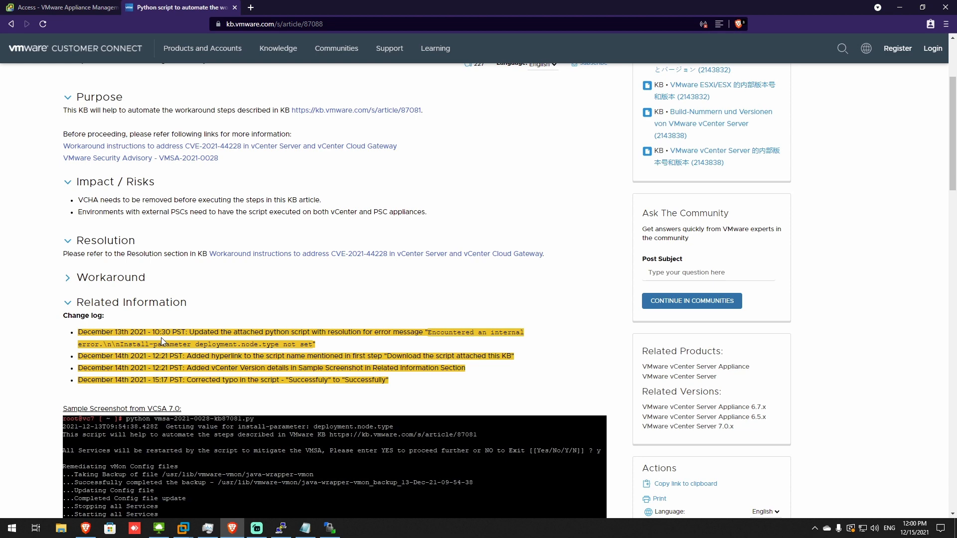
pyautogui.scroll(3)
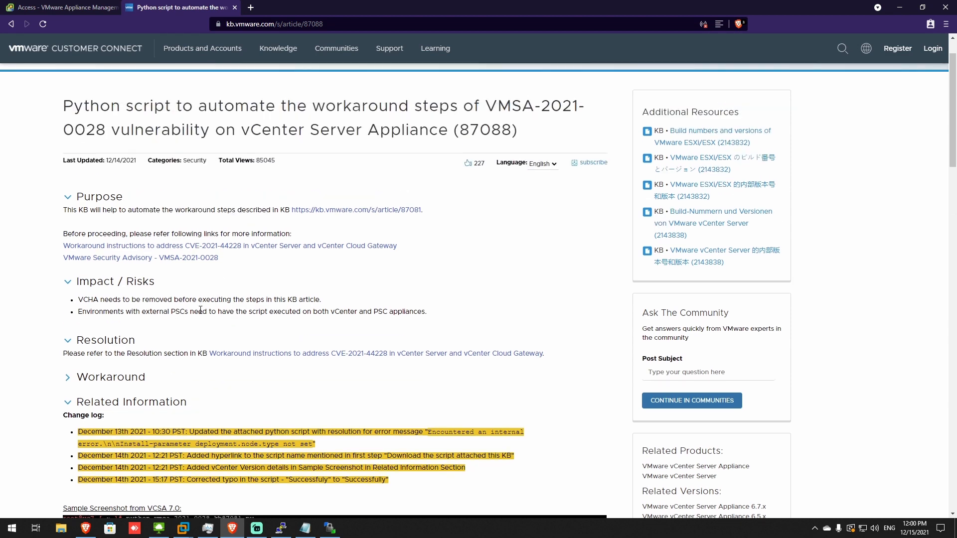
pyautogui.click(329, 528)
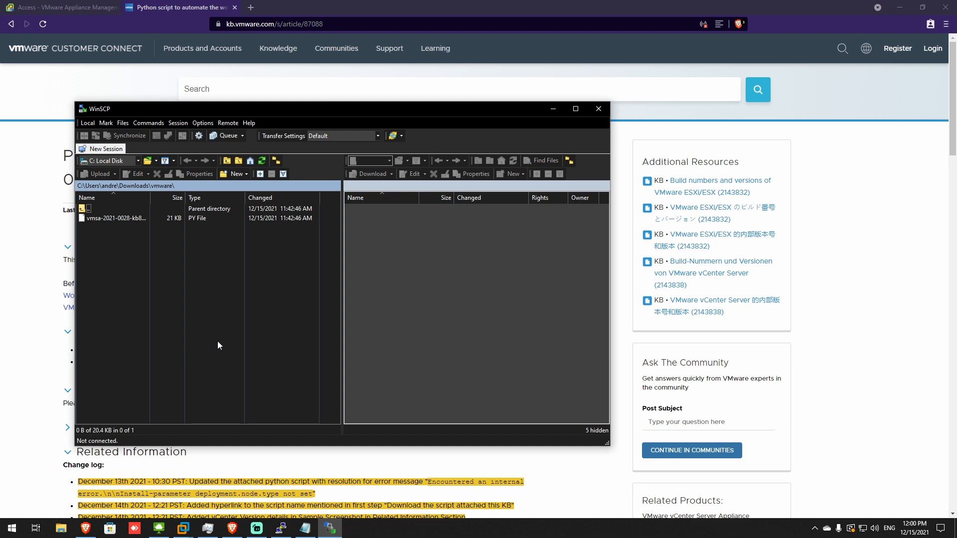
# Edit the saved WinSCP site for 192.168.0.140 and reach its advanced site settings.
pyautogui.click(105, 149)
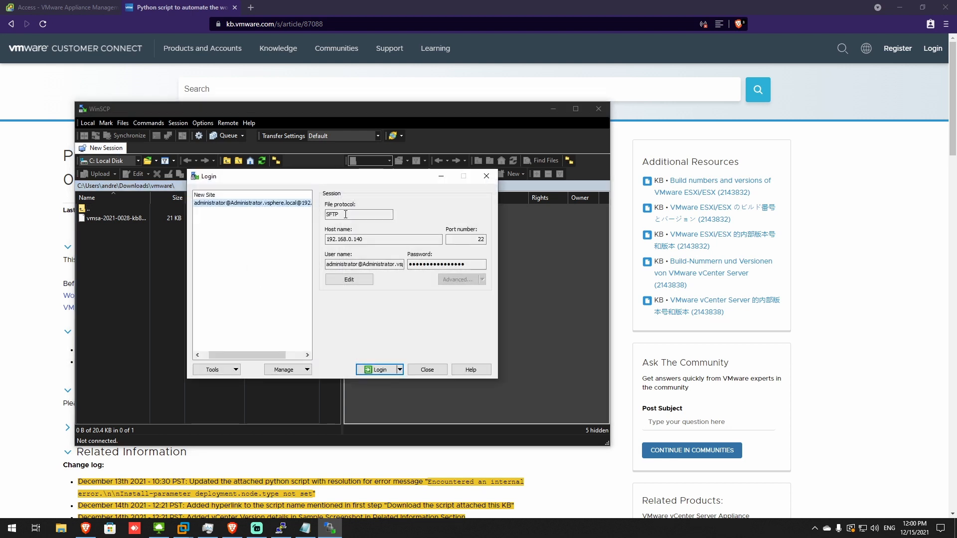
pyautogui.tripleClick(383, 238)
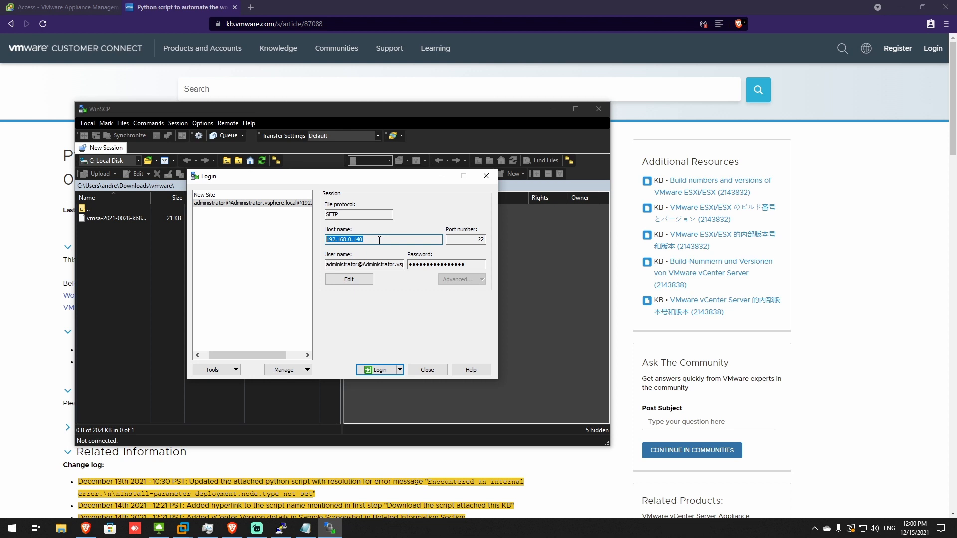
pyautogui.click(348, 279)
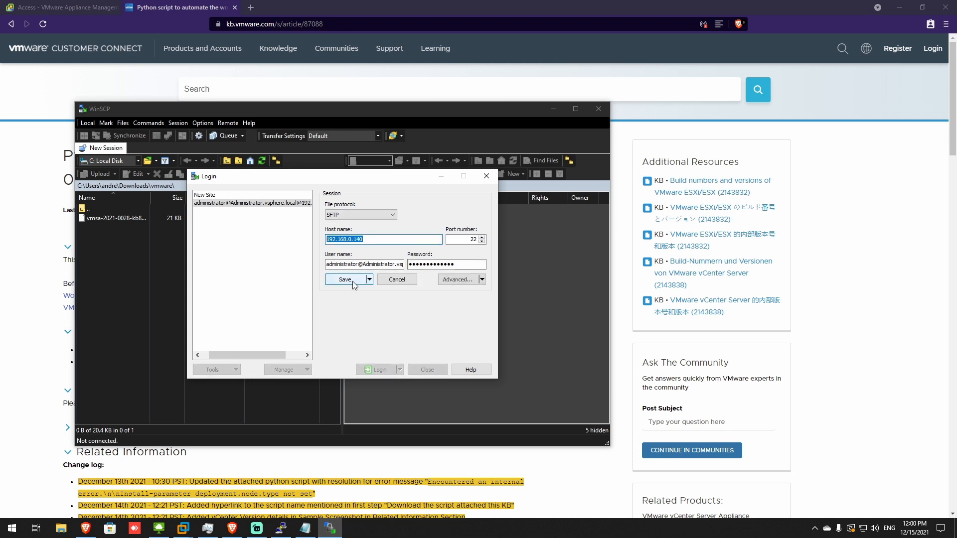
pyautogui.click(458, 279)
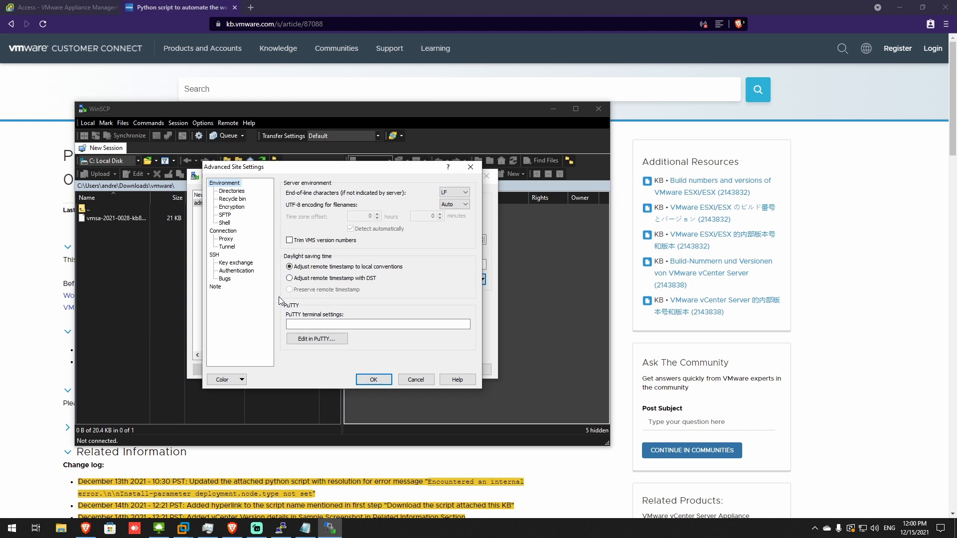
# In the SFTP protocol settings, select the SFTP server command to set shell /usr/libexec/sftp-server.
pyautogui.click(223, 231)
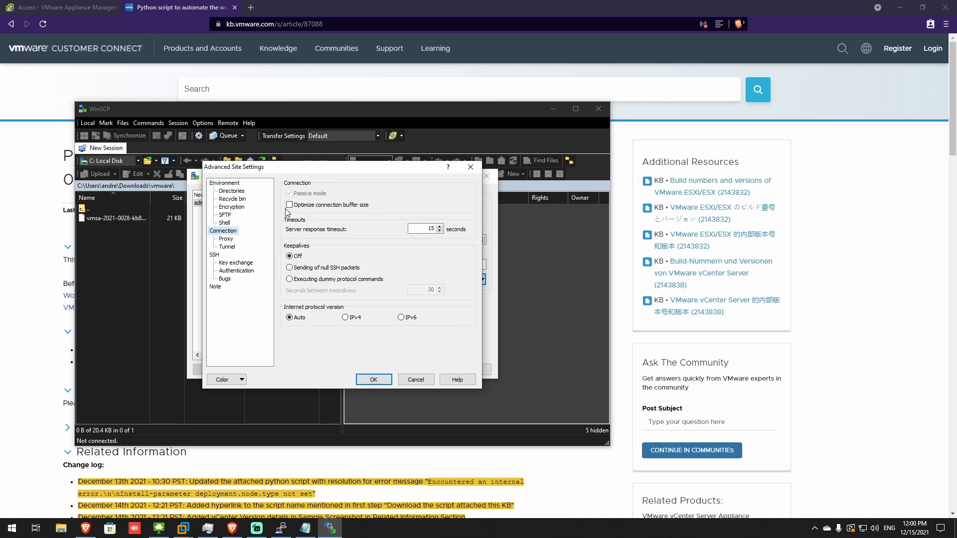
pyautogui.moveTo(369, 211)
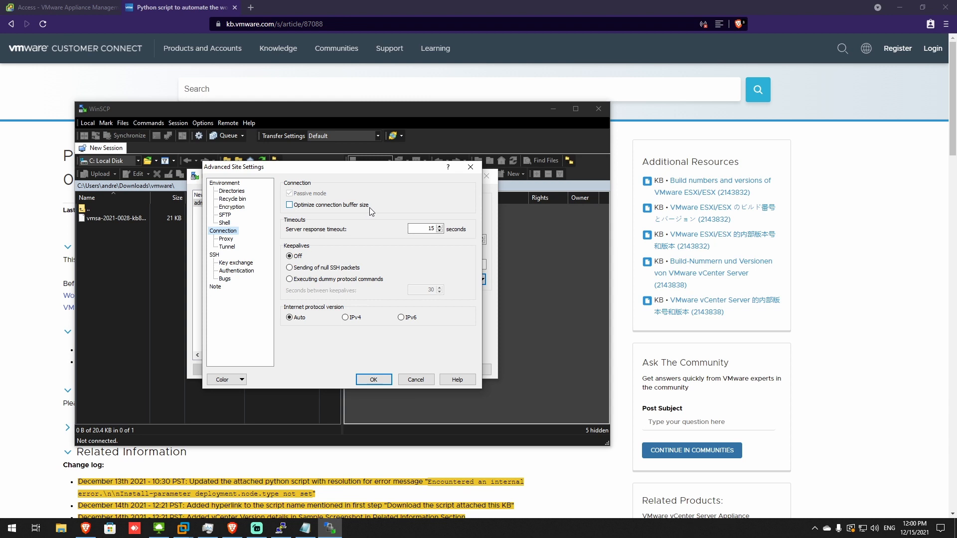
pyautogui.moveTo(231, 208)
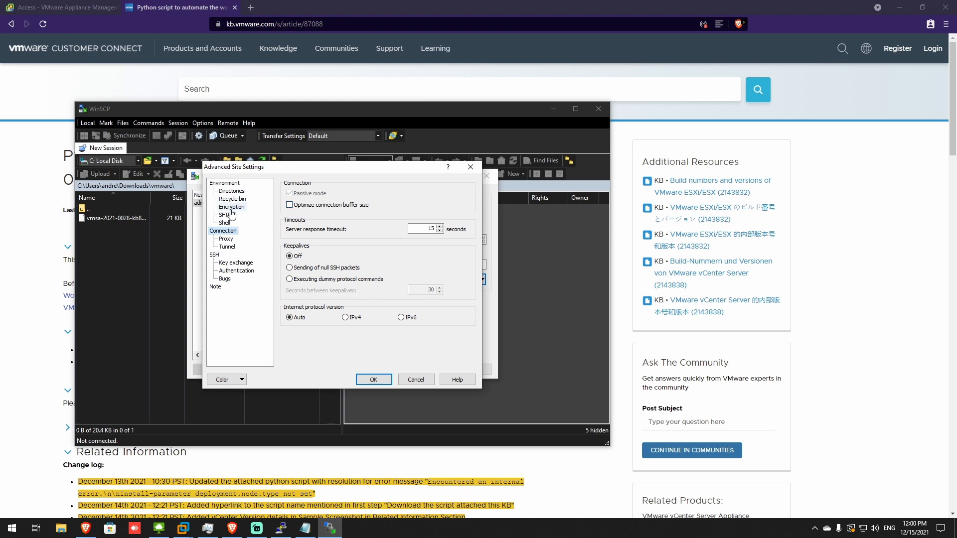
pyautogui.click(226, 215)
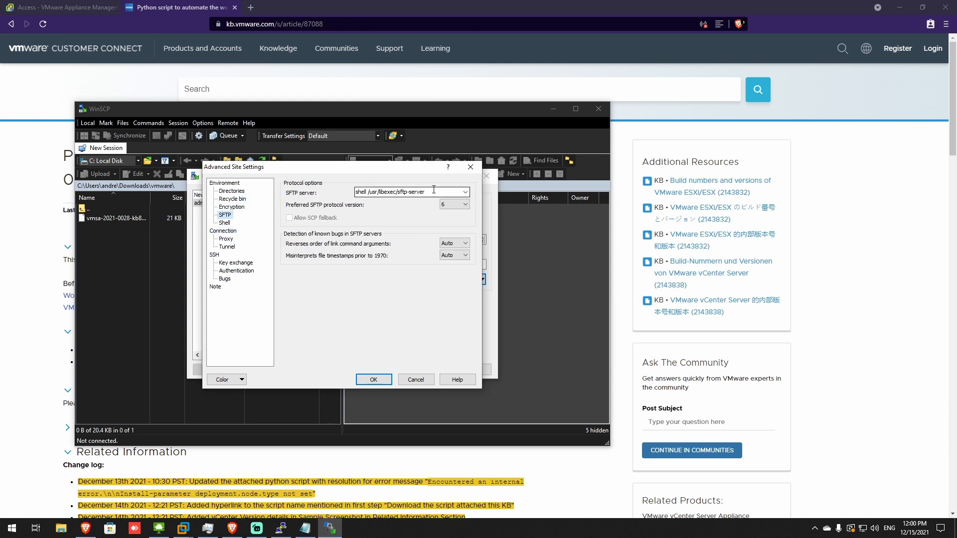
pyautogui.tripleClick(411, 192)
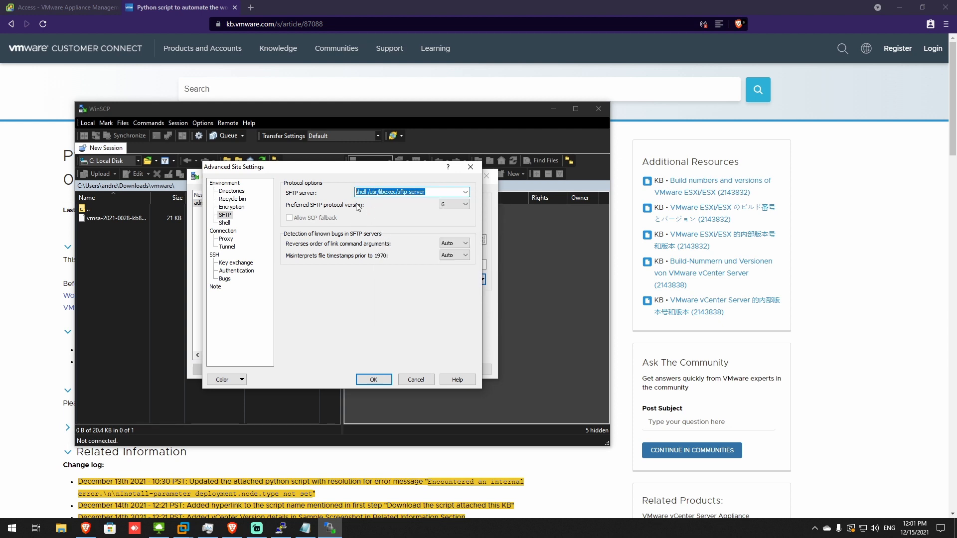
pyautogui.moveTo(409, 369)
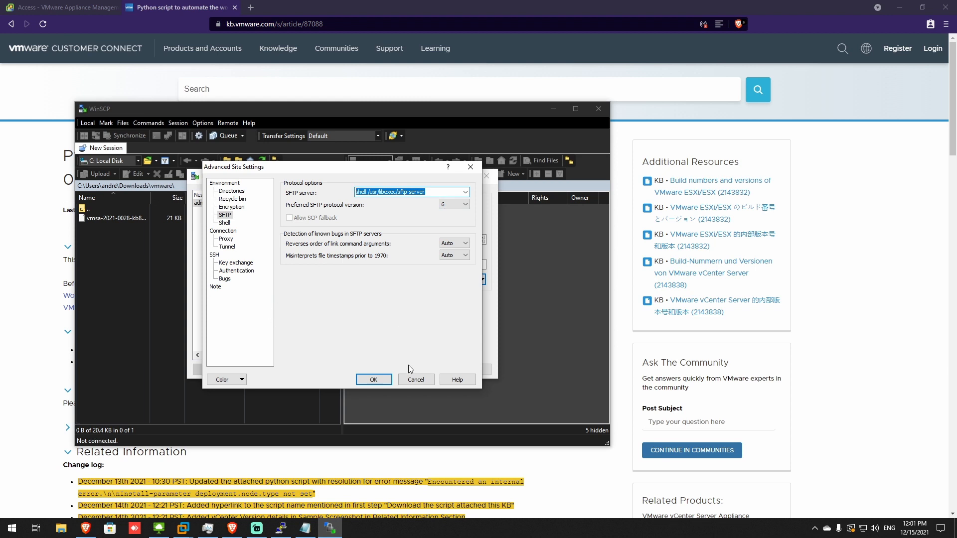
pyautogui.moveTo(416, 379)
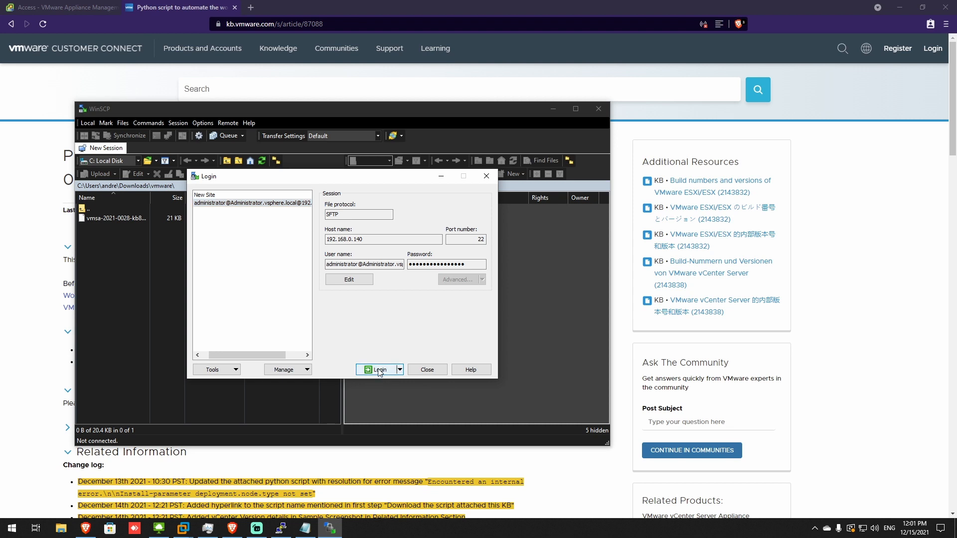
# Log in to the appliance, browse to remote /tmp, and select the local vmsa-2021-0028 script.
pyautogui.click(379, 369)
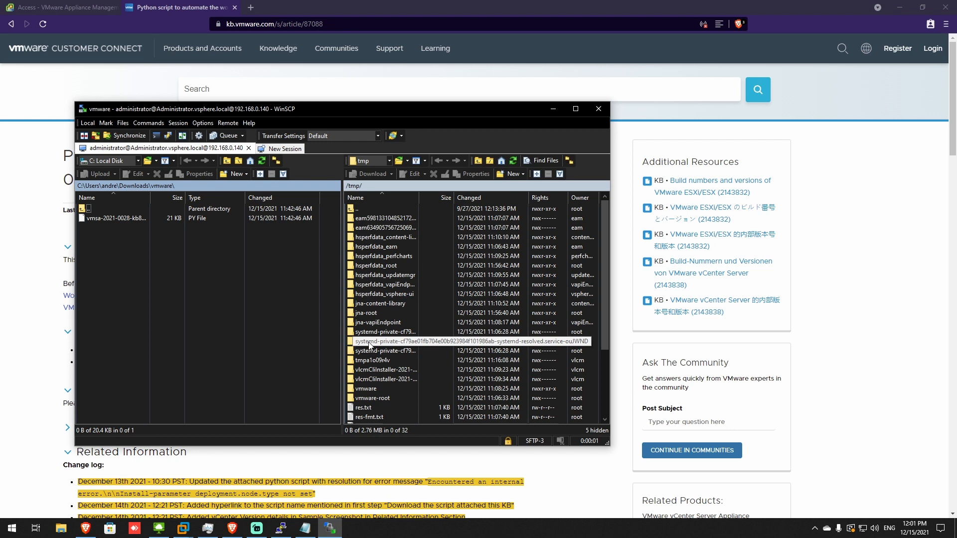
pyautogui.moveTo(129, 250)
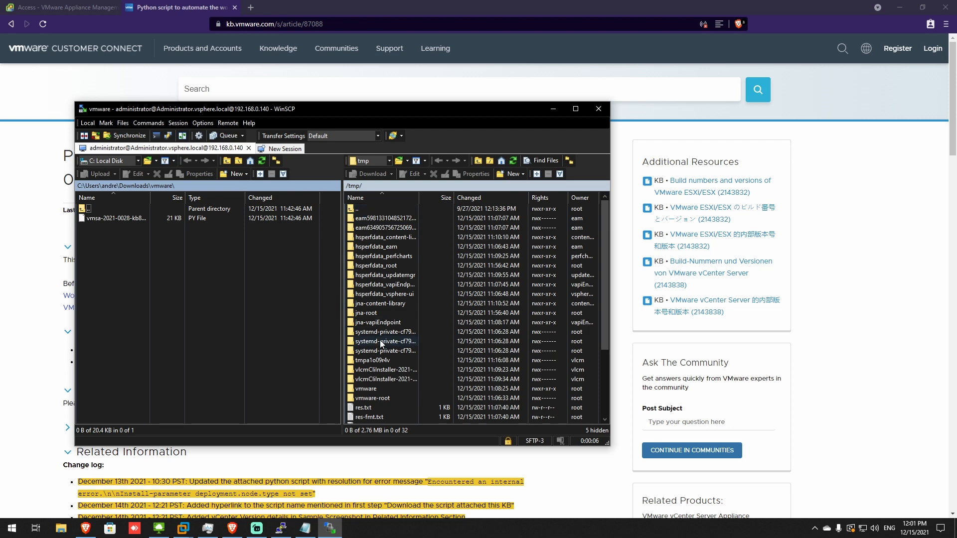
pyautogui.doubleClick(357, 208)
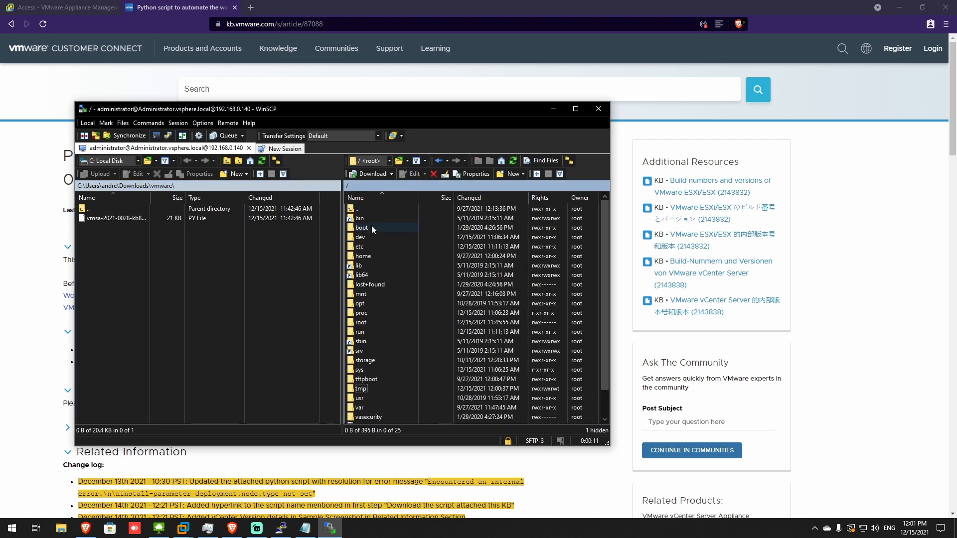
pyautogui.scroll(-3)
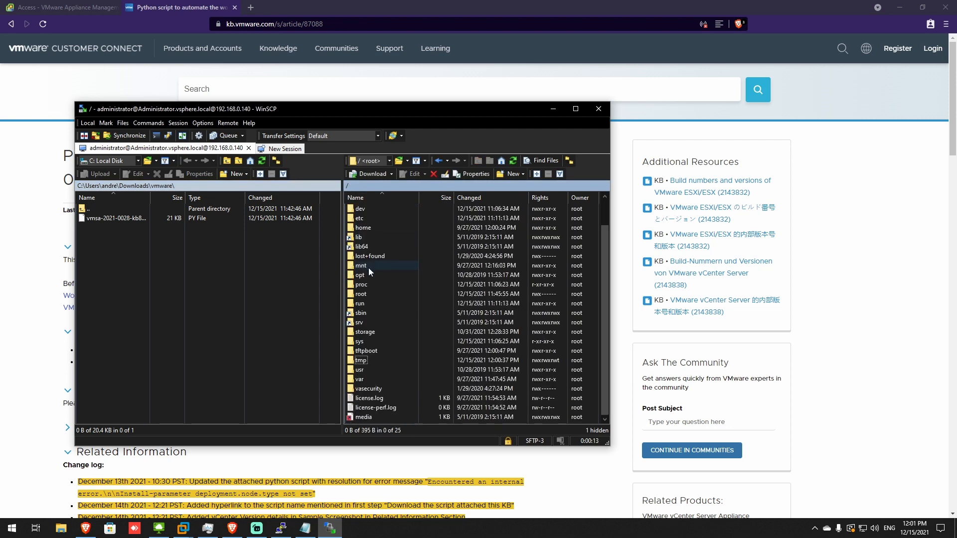
pyautogui.click(365, 350)
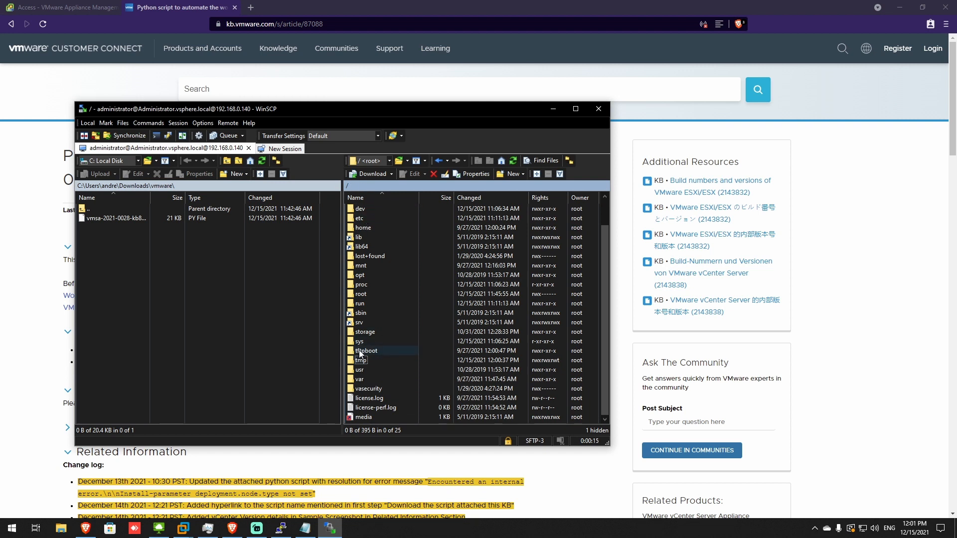
pyautogui.click(361, 360)
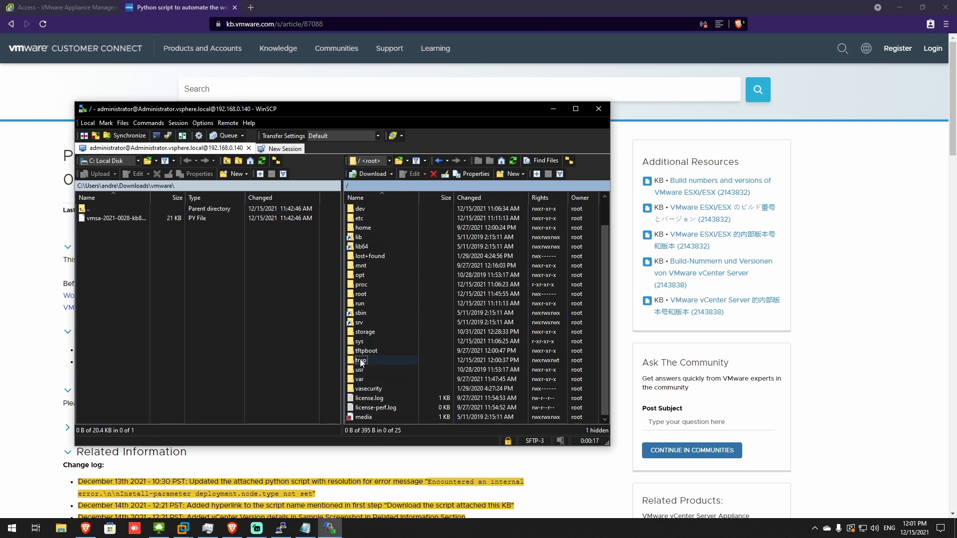
pyautogui.doubleClick(360, 360)
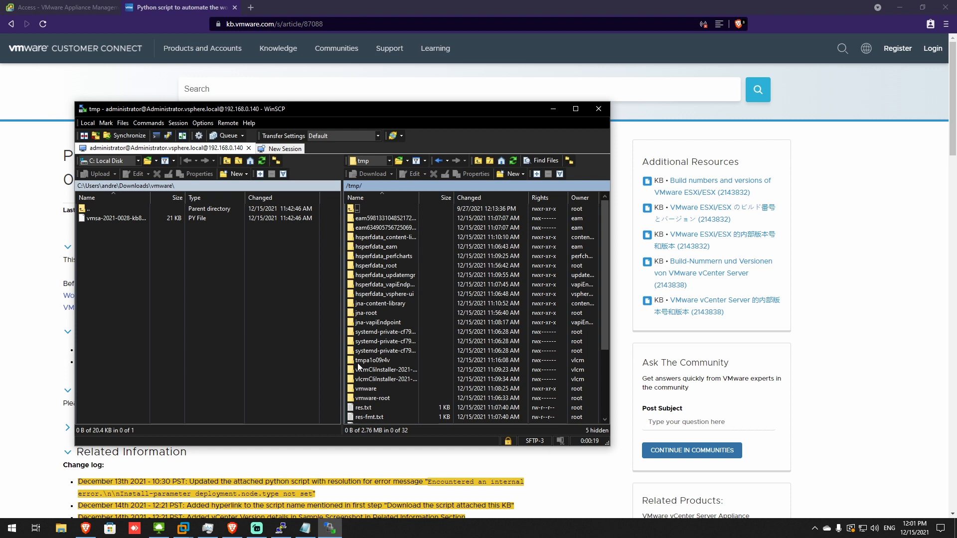
pyautogui.click(115, 218)
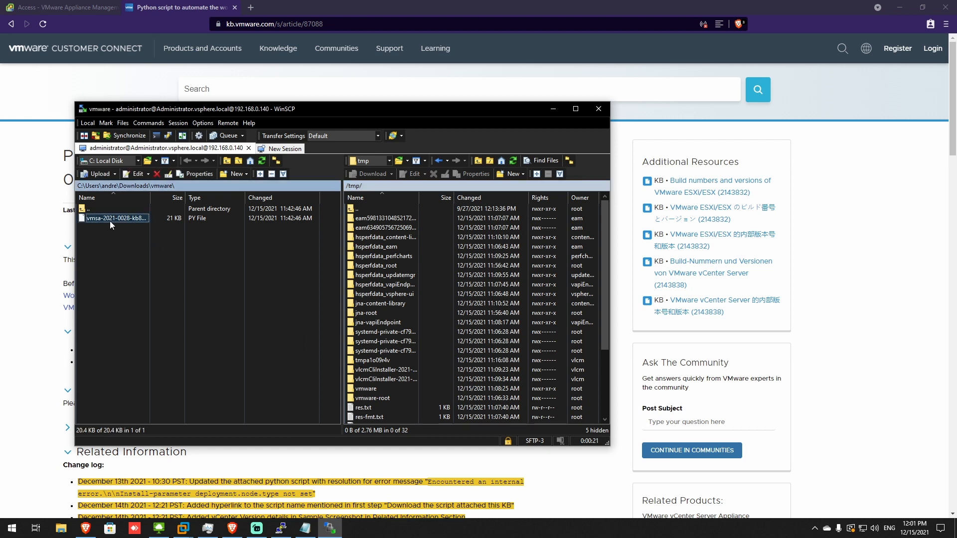
# Upload vmsa-2021-0028-kb87081.py from Downloads to /tmp/* on the appliance.
pyautogui.rightClick(113, 219)
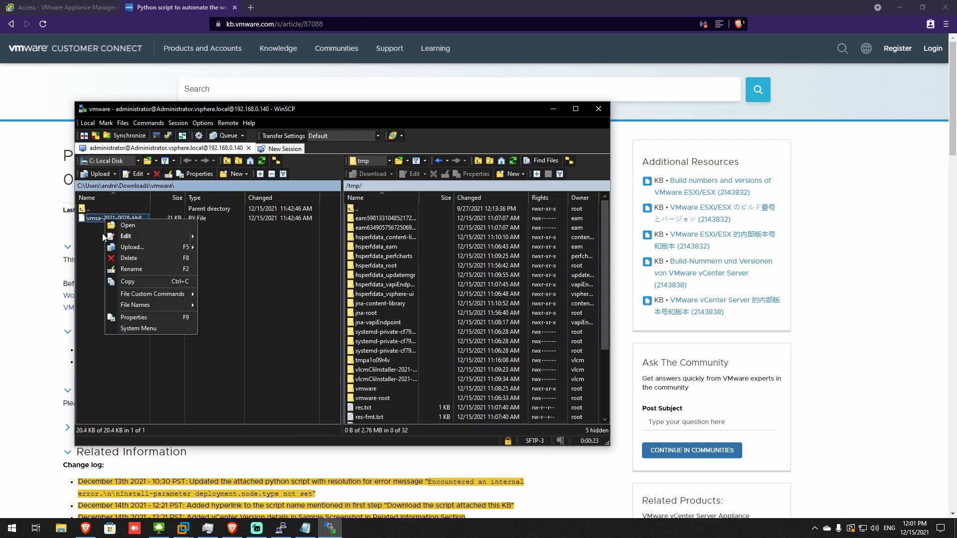
pyautogui.click(131, 247)
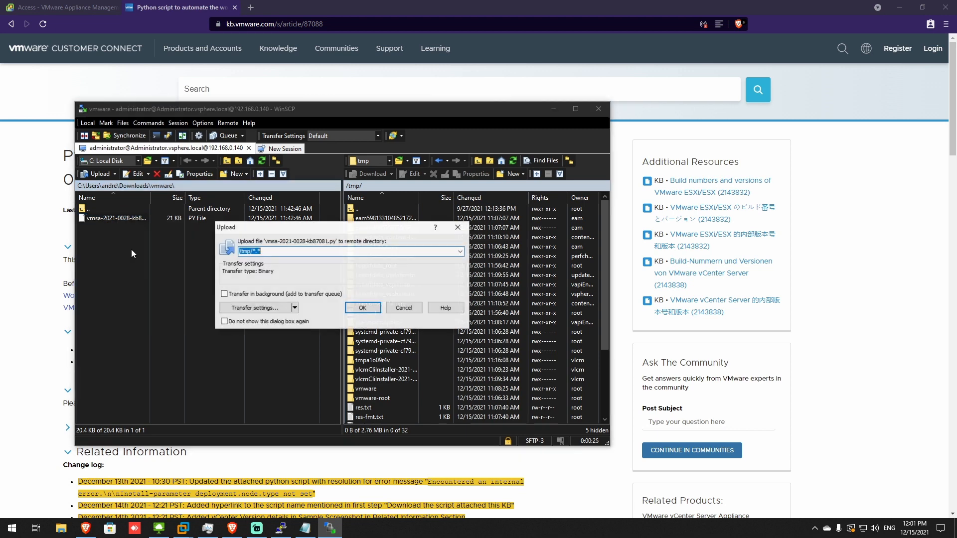
pyautogui.click(362, 307)
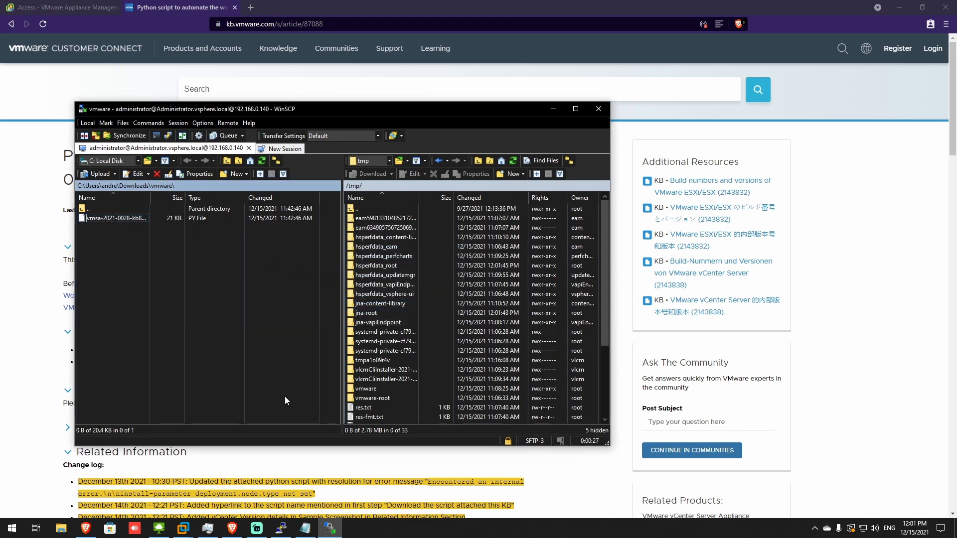
pyautogui.scroll(-3)
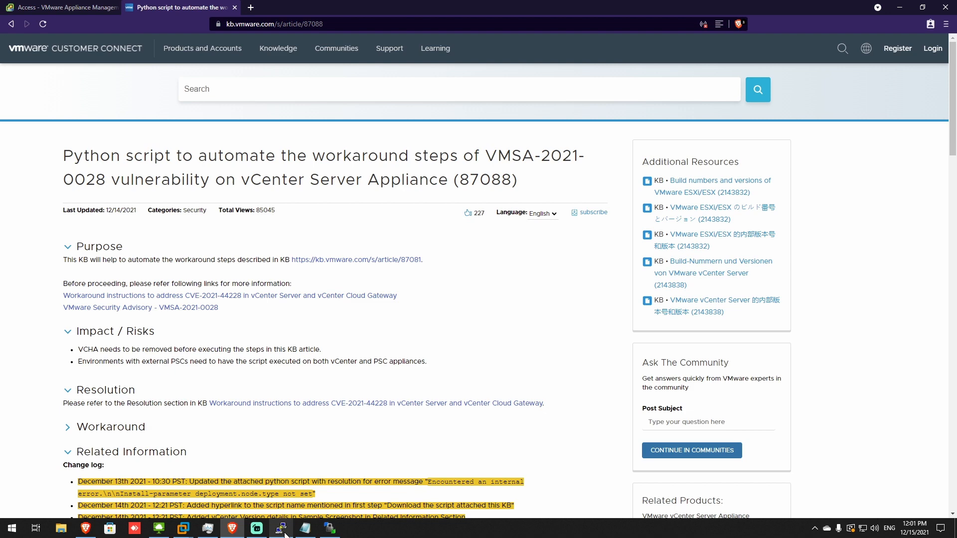
# SSH to the saved vCSA session as root, enter the bash shell, and enter python /tmp/vmsa-2021-0028-kb87081.py.
pyautogui.click(279, 529)
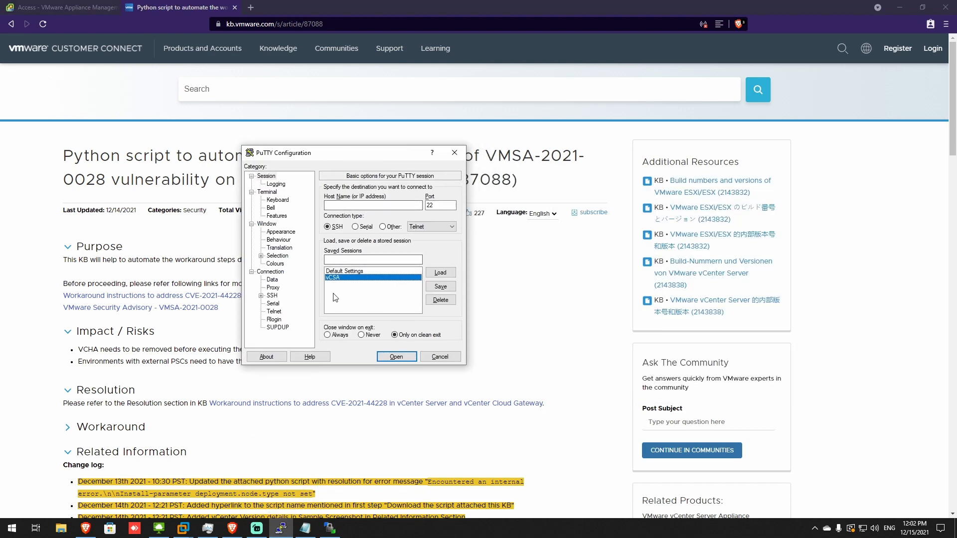
pyautogui.click(396, 357)
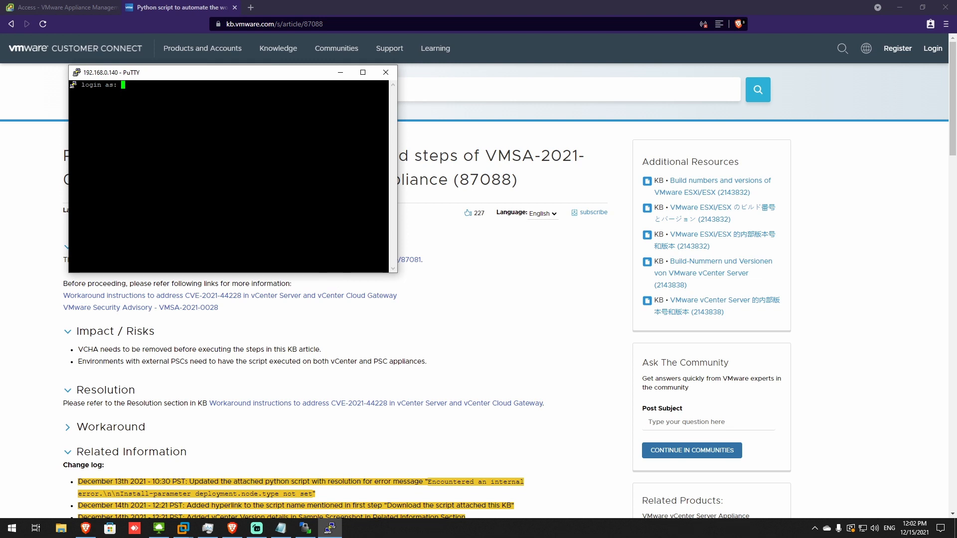
pyautogui.write('root')
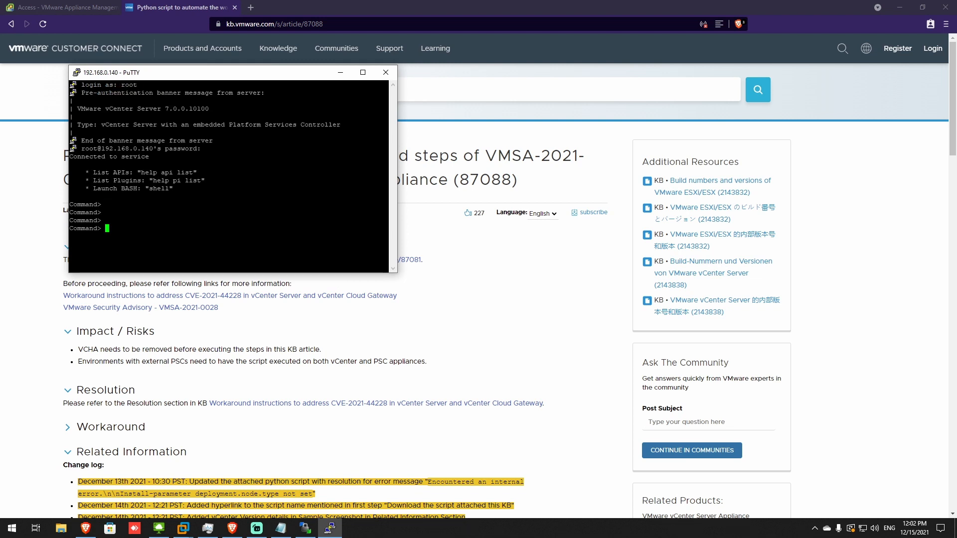
pyautogui.write('shell')
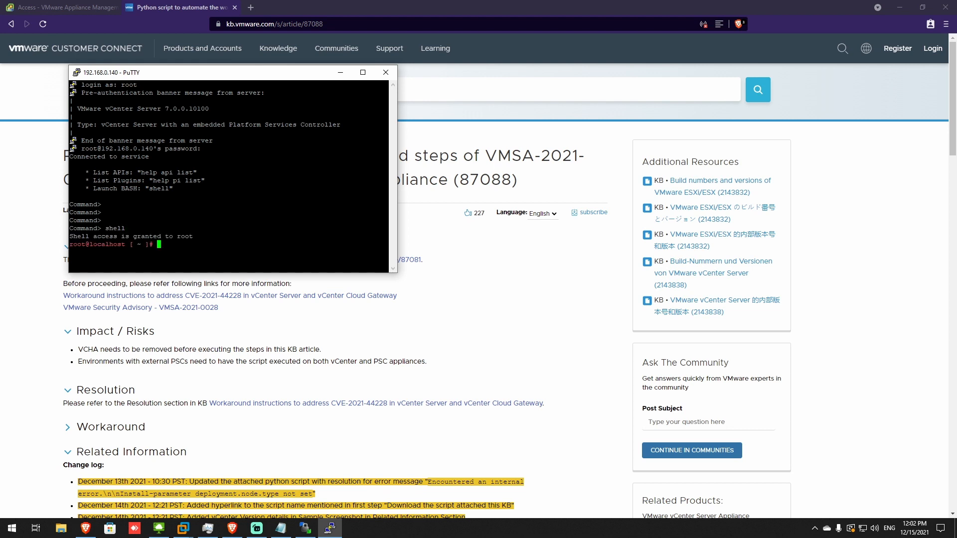
pyautogui.press('Return')
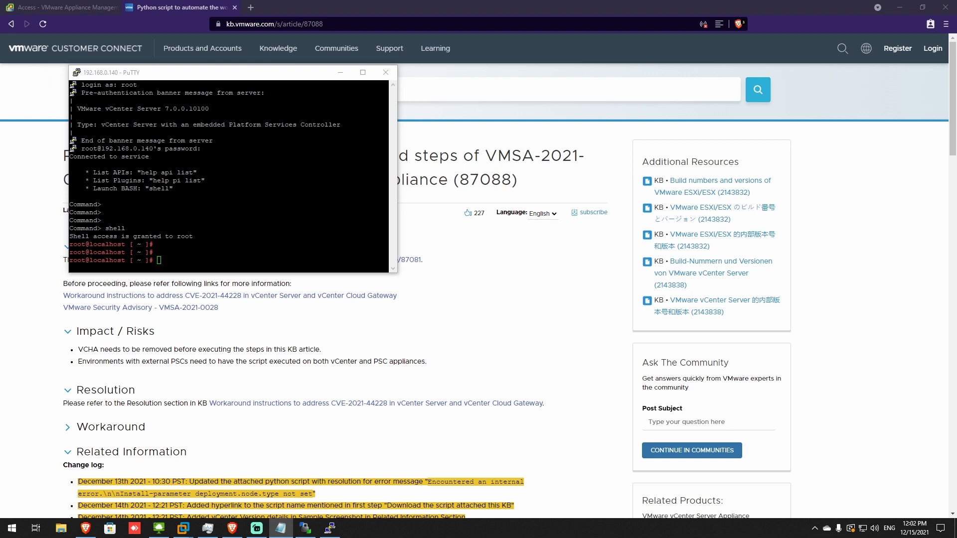
pyautogui.write('python /tmp/vmsa-2021-0028-kb87081.py')
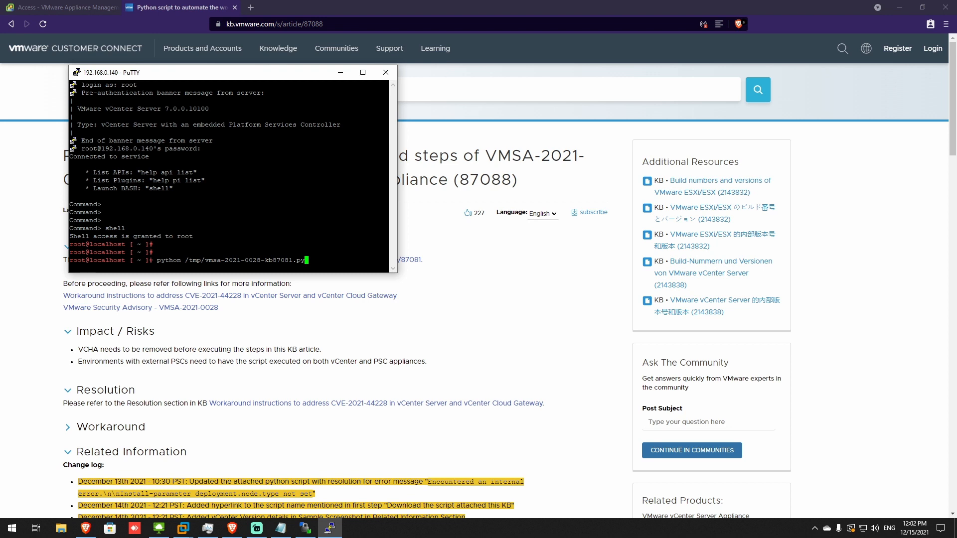
# Run the script, answer y to restart all services, and review the successful remediation output.
pyautogui.press('Return')
pyautogui.write('y')
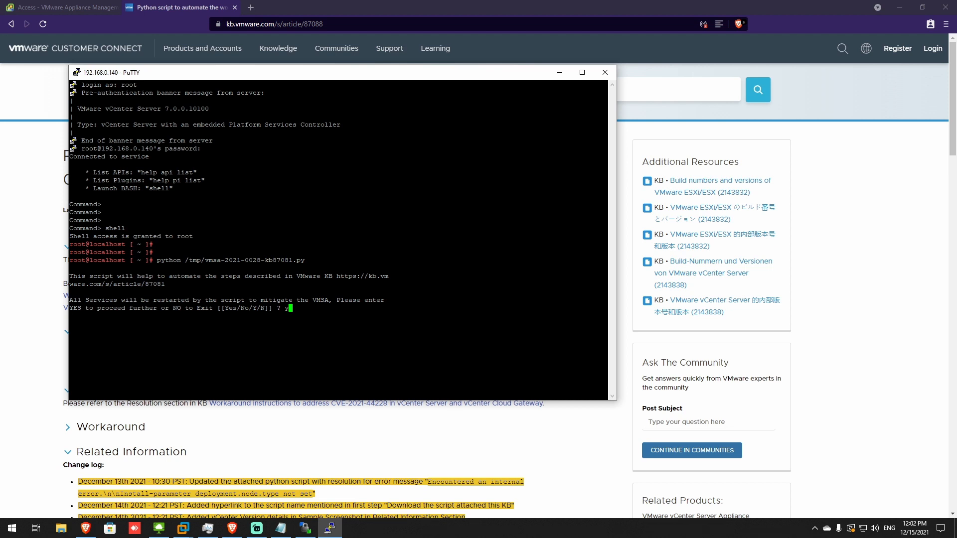
pyautogui.press('Return')
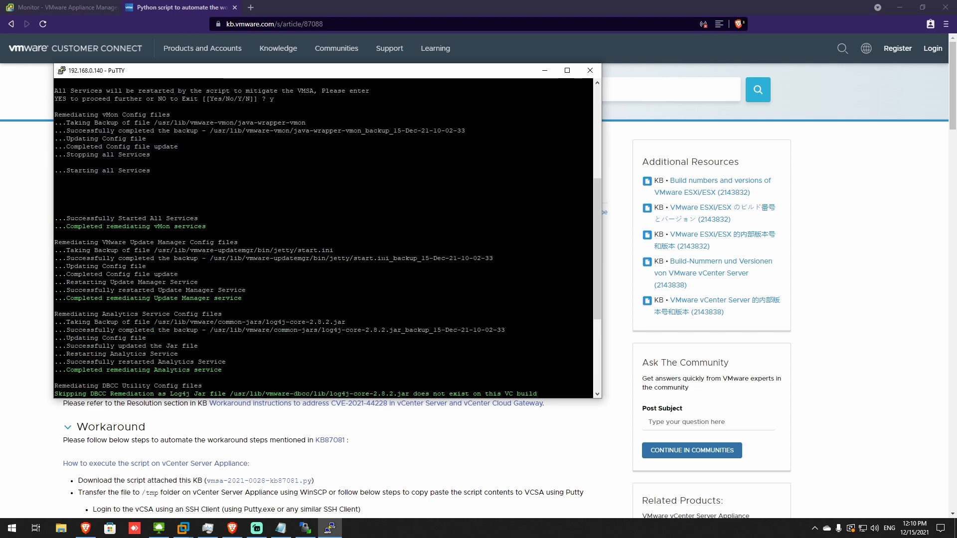
pyautogui.scroll(-3)
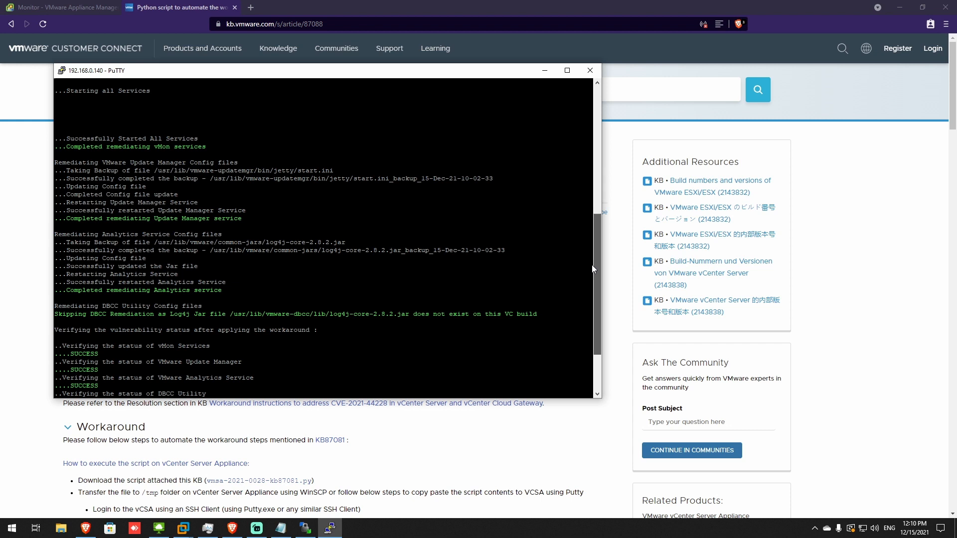
pyautogui.scroll(3)
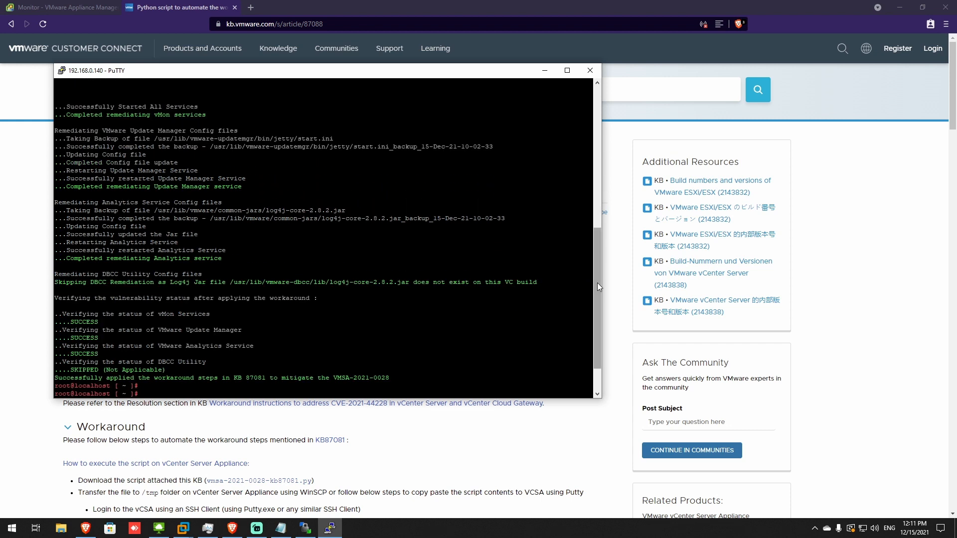
pyautogui.scroll(3)
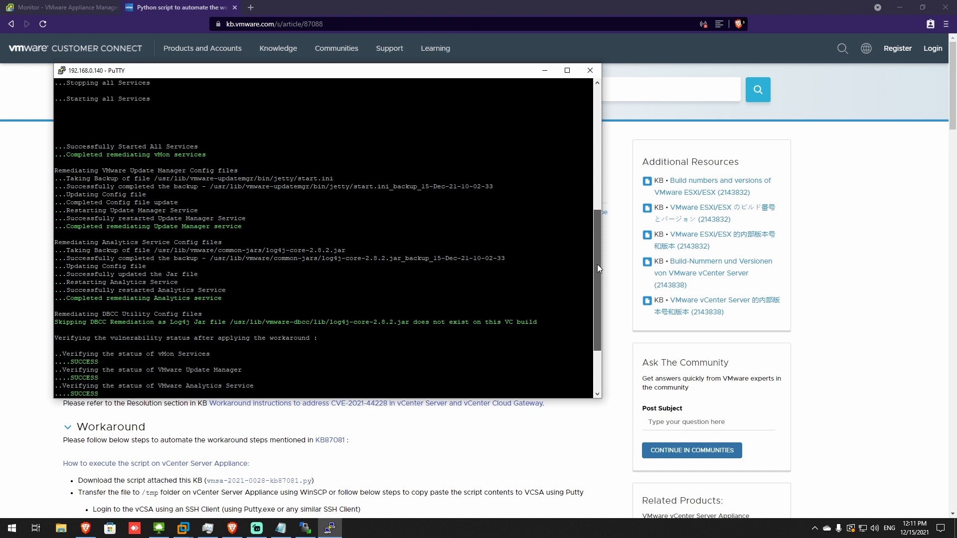
pyautogui.scroll(-3)
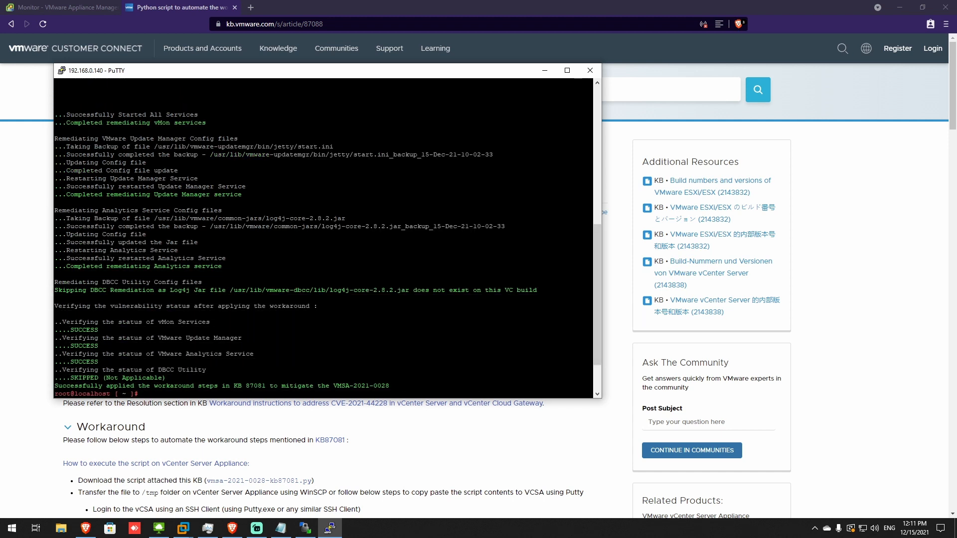
pyautogui.scroll(-3)
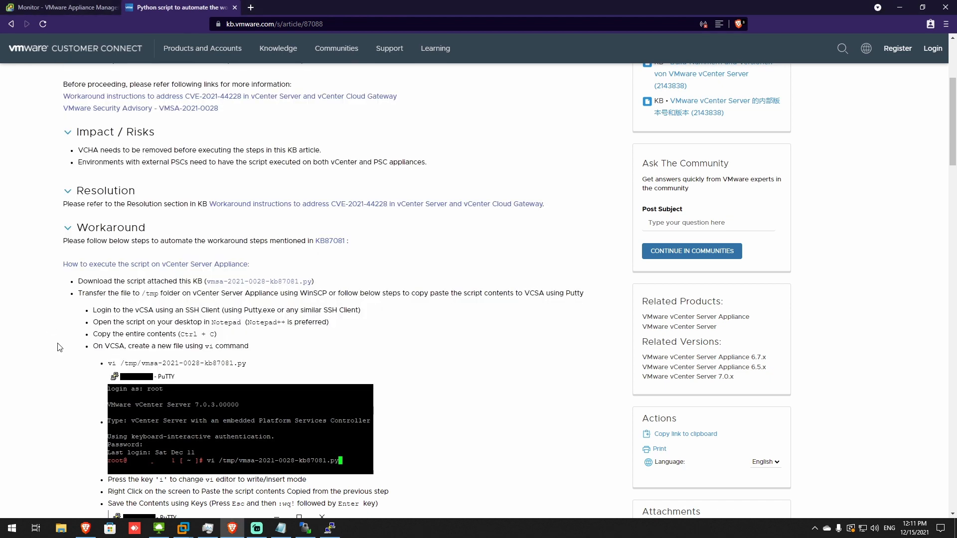
# Scroll the KB article to its sample success screenshots for vCSA 7.0 and 6.7 builds.
pyautogui.scroll(-3)
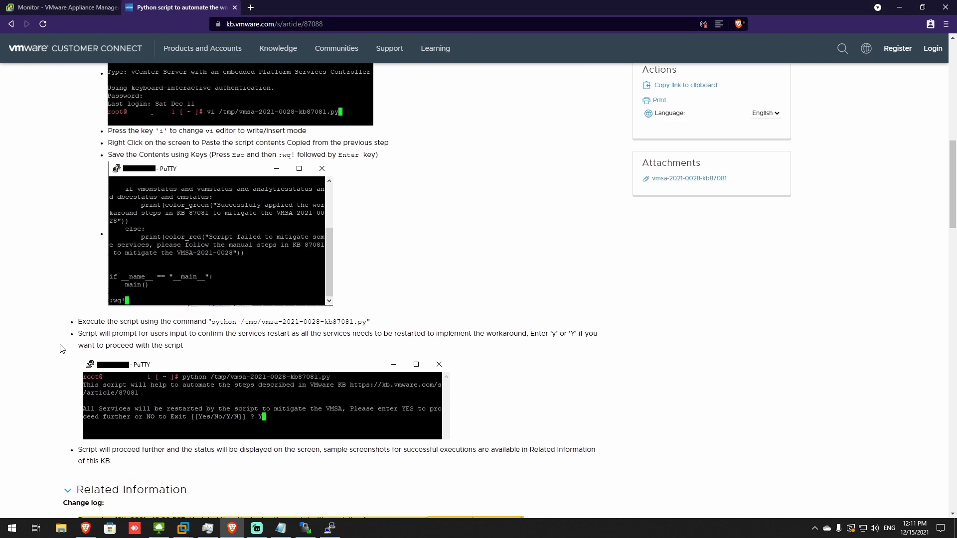
pyautogui.scroll(-3)
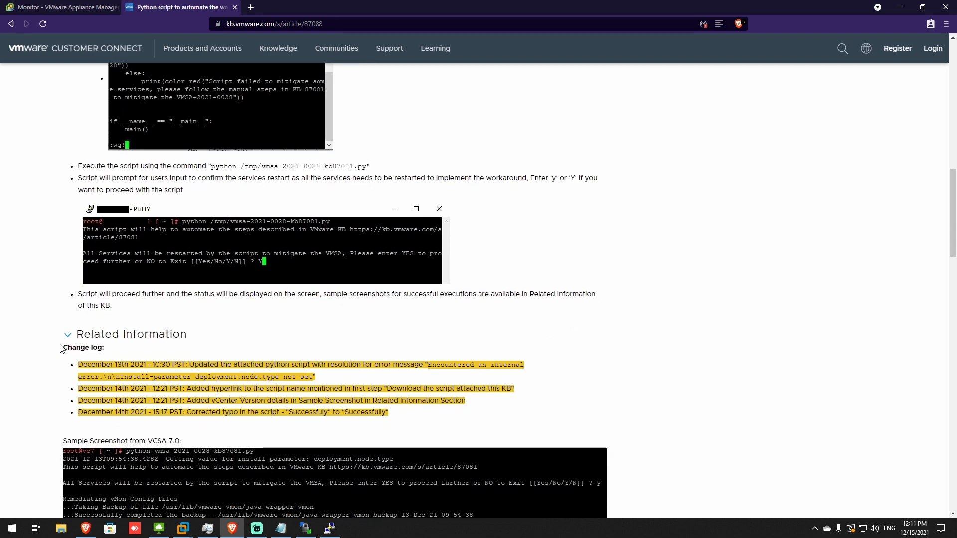
pyautogui.scroll(-3)
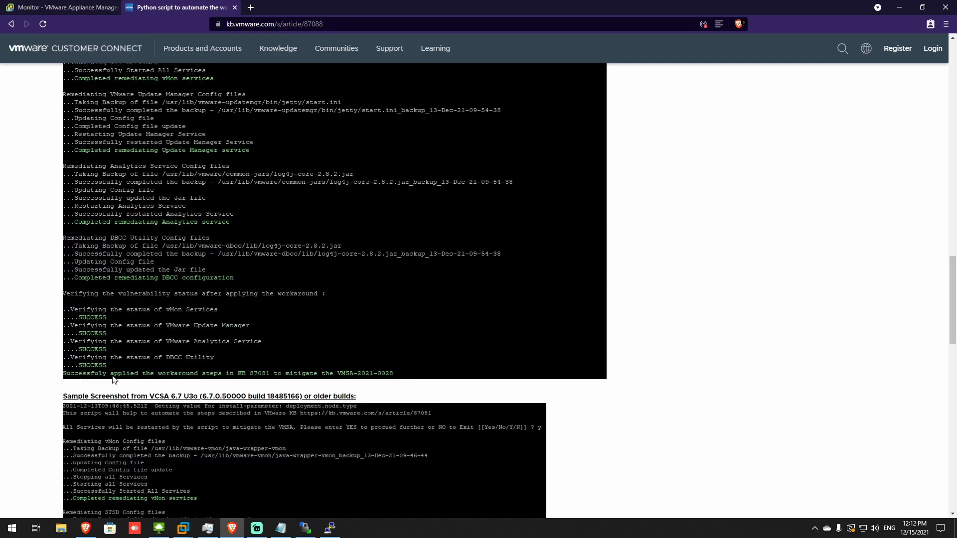
pyautogui.scroll(-3)
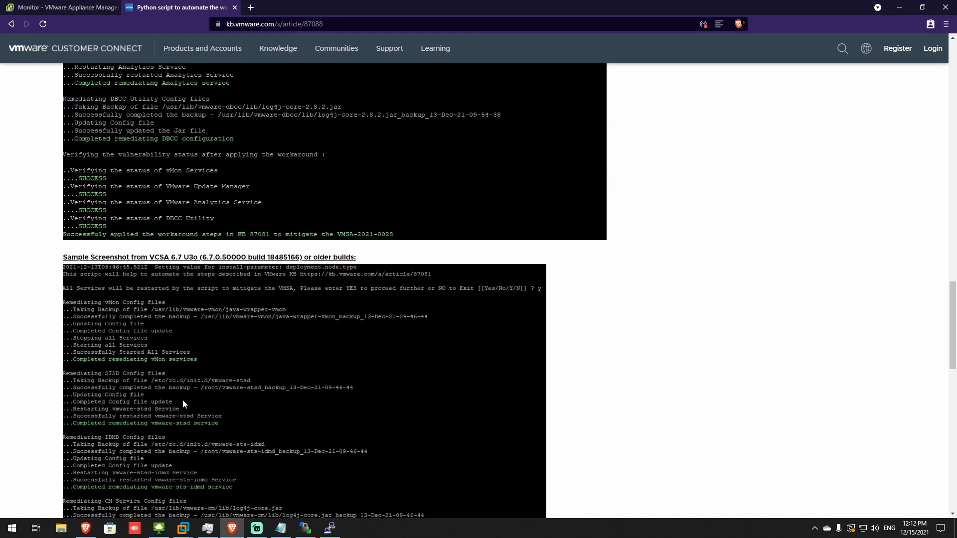
pyautogui.scroll(-3)
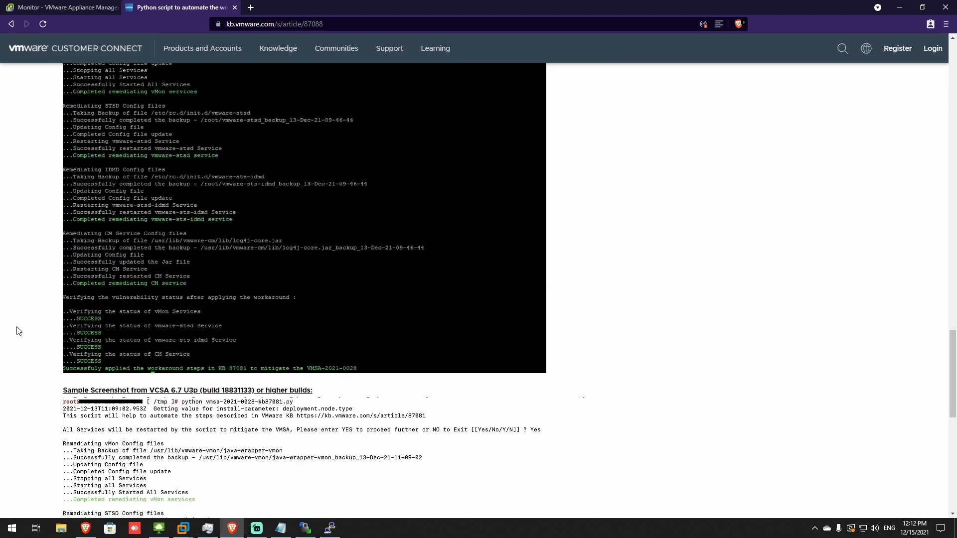
pyautogui.scroll(-3)
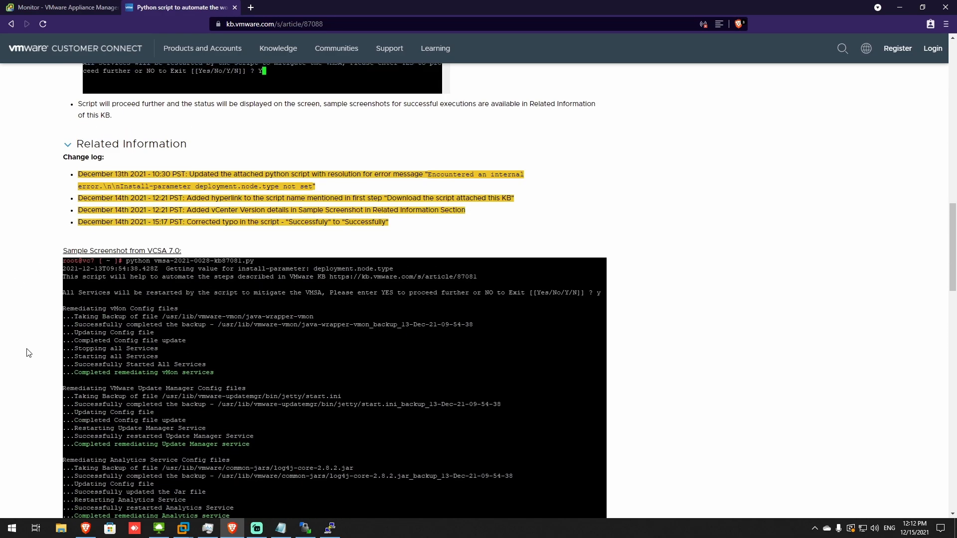
pyautogui.scroll(3)
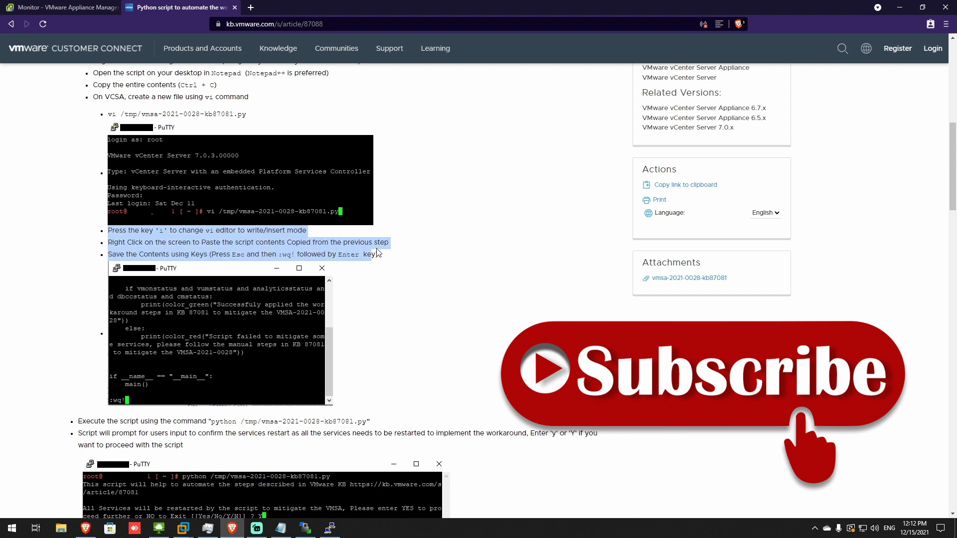
pyautogui.click(94, 242)
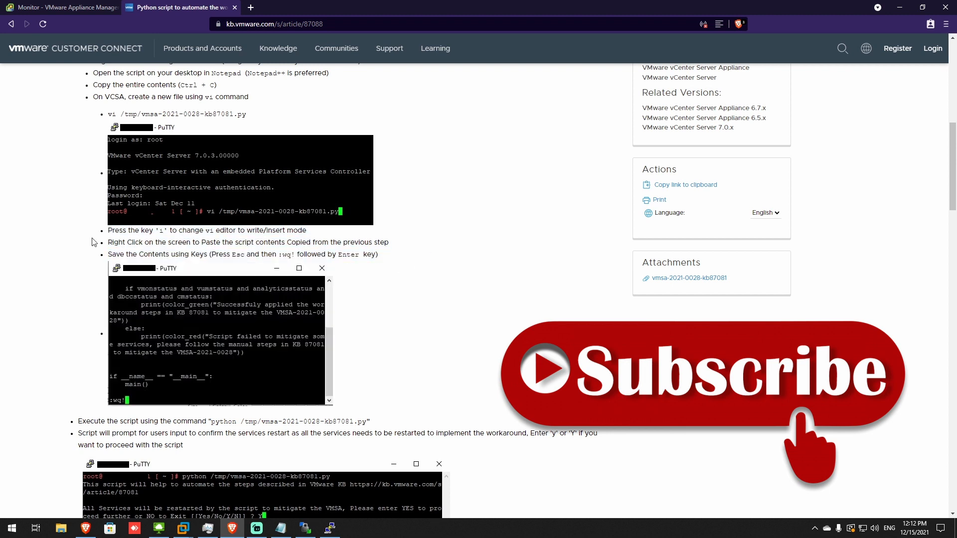